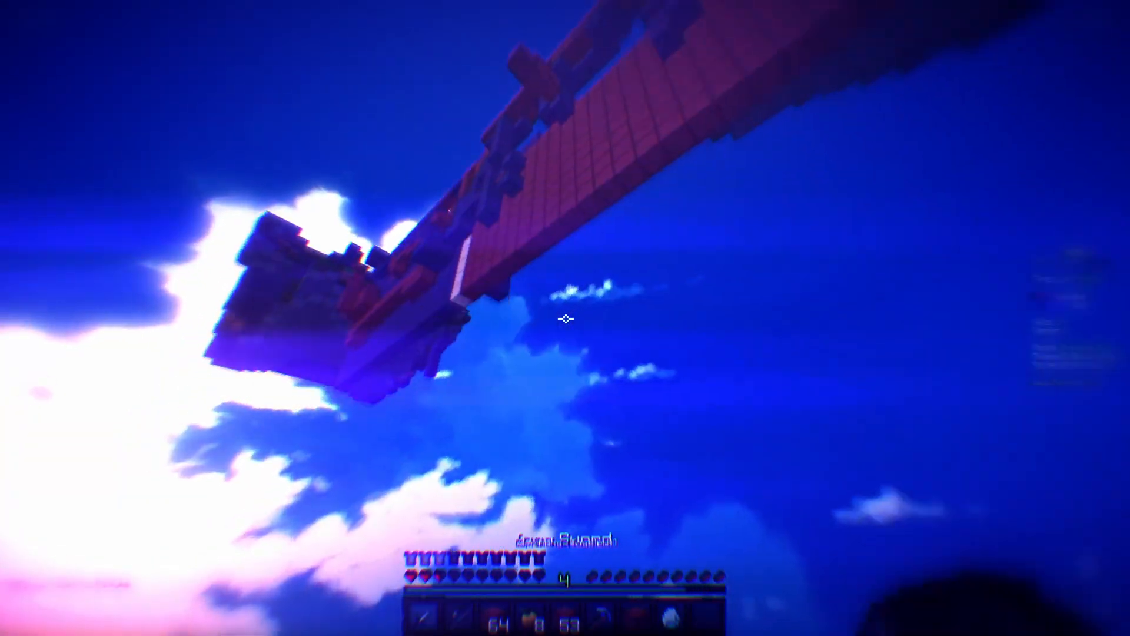
pyautogui.moveTo(565, 317)
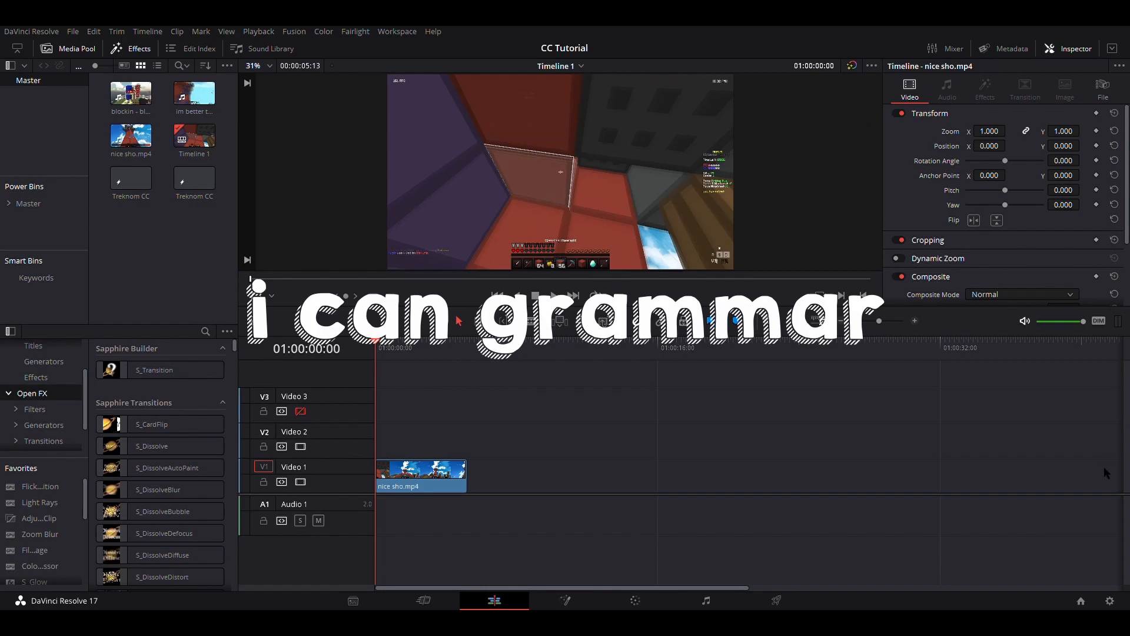
pyautogui.moveTo(597, 359)
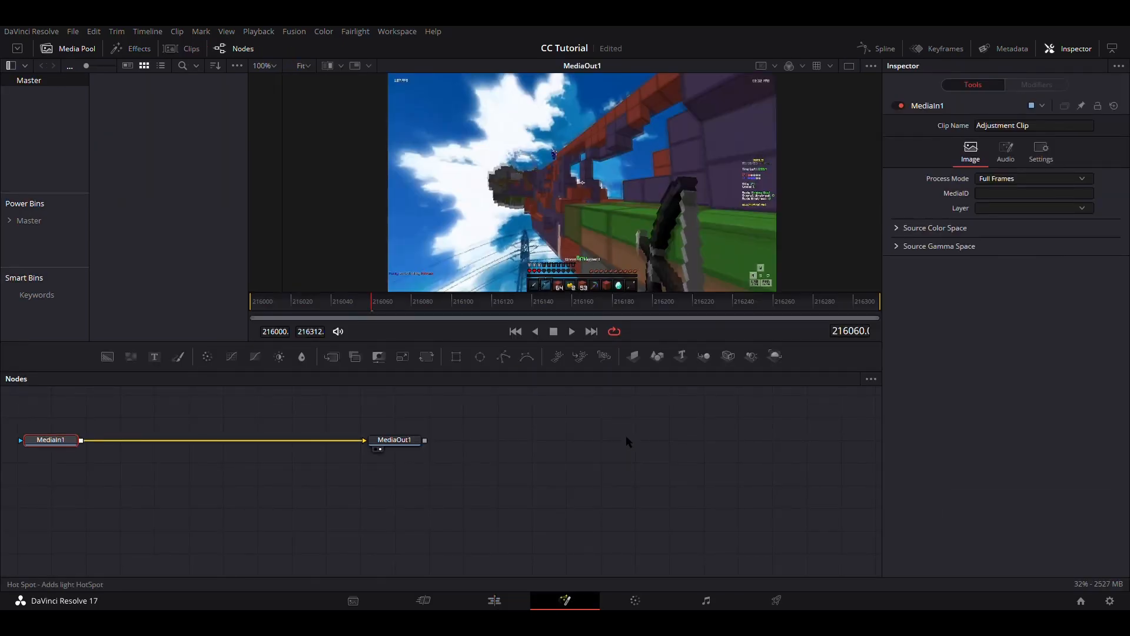
# Add a Hot Spot to the adjustment clip and set HotSpot Size to 1.2
pyautogui.click(301, 356)
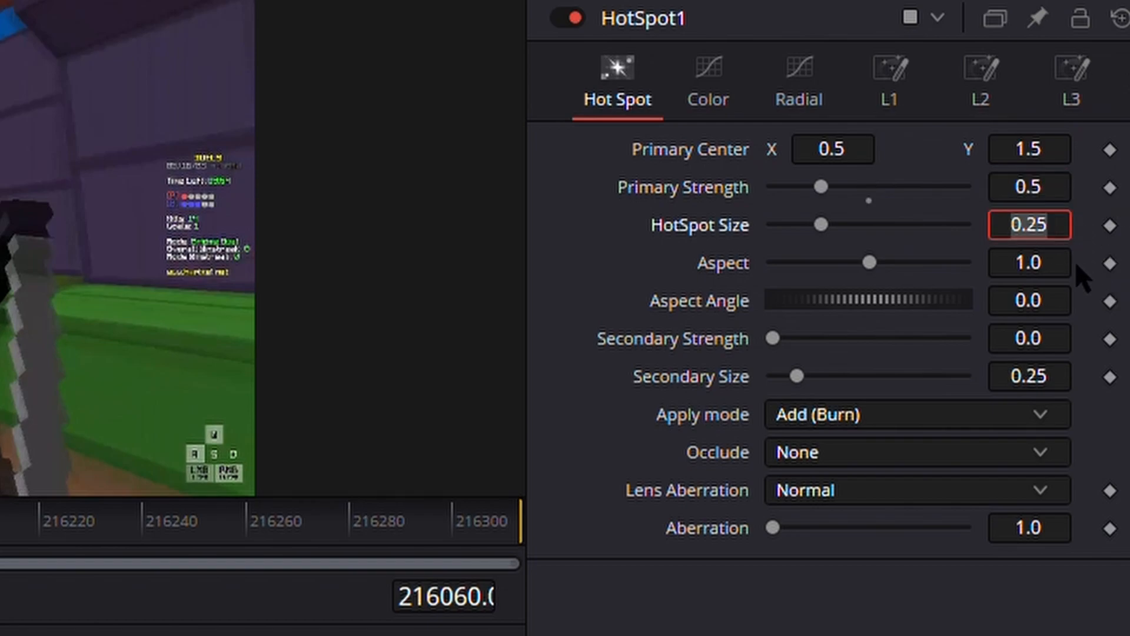
pyautogui.write('1.3')
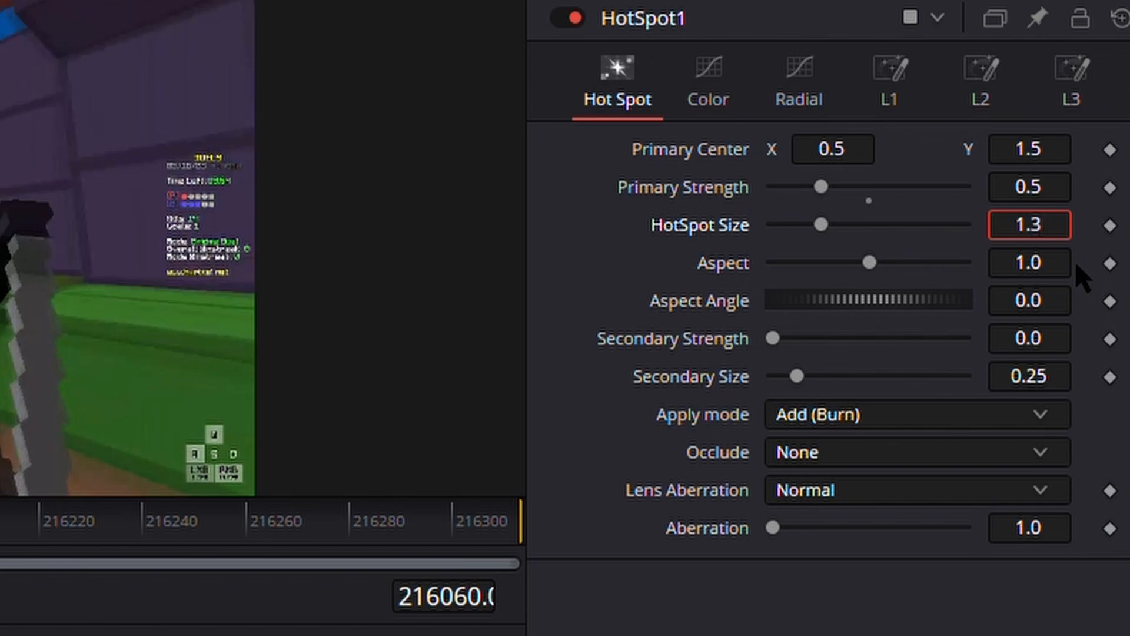
pyautogui.write('1.2')
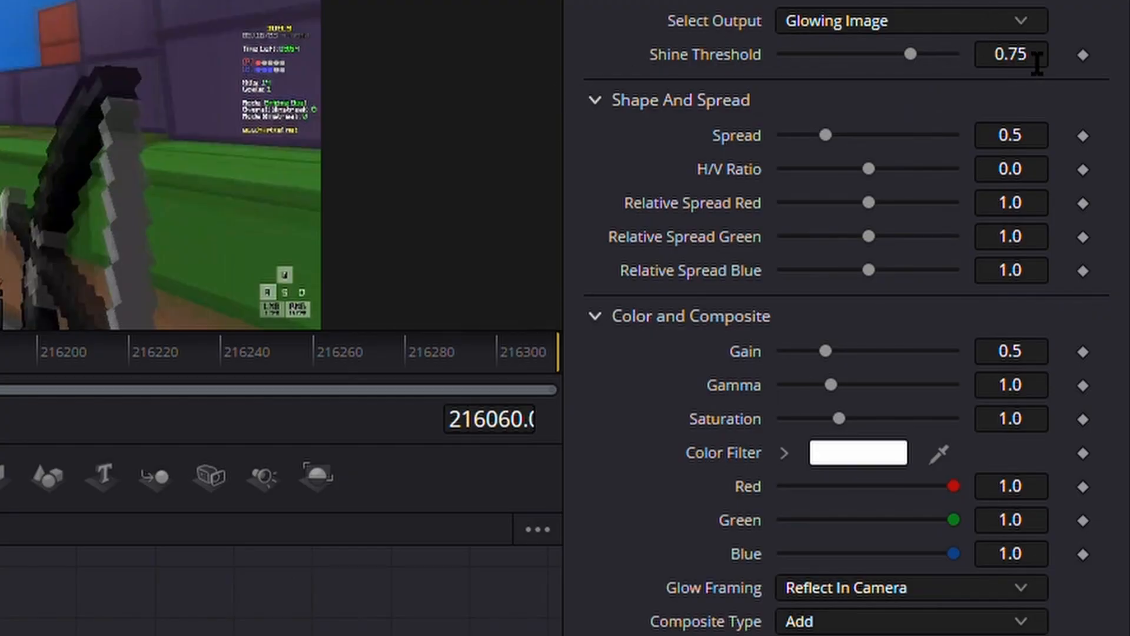
# Set the glow's shine threshold to 0.181 and spread to 1.386
pyautogui.click(1010, 54)
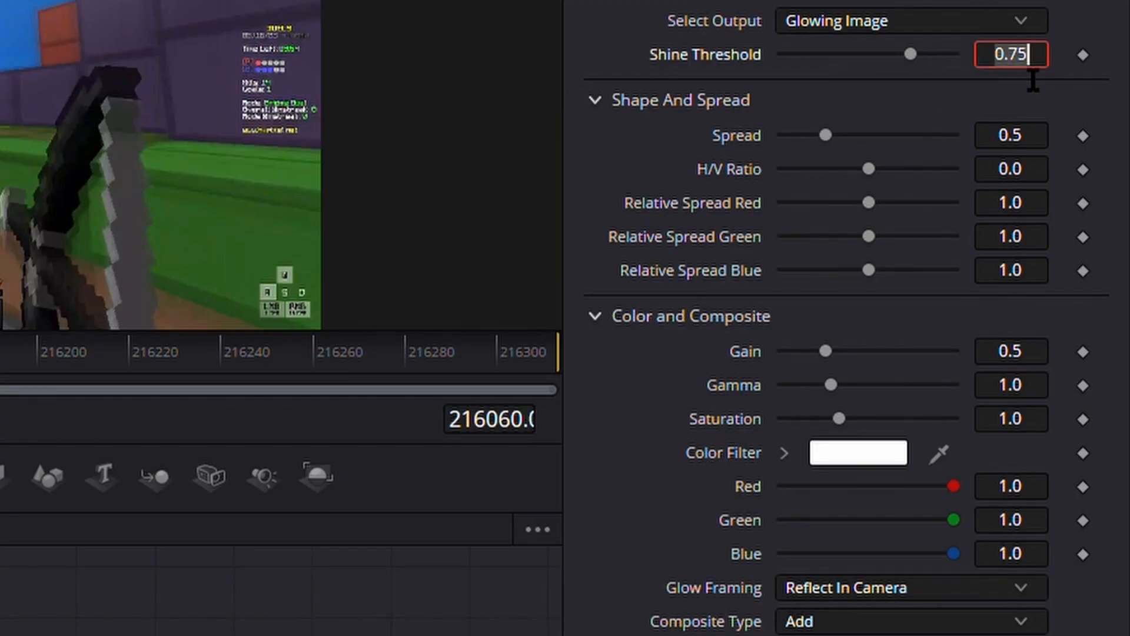
pyautogui.write('0.18')
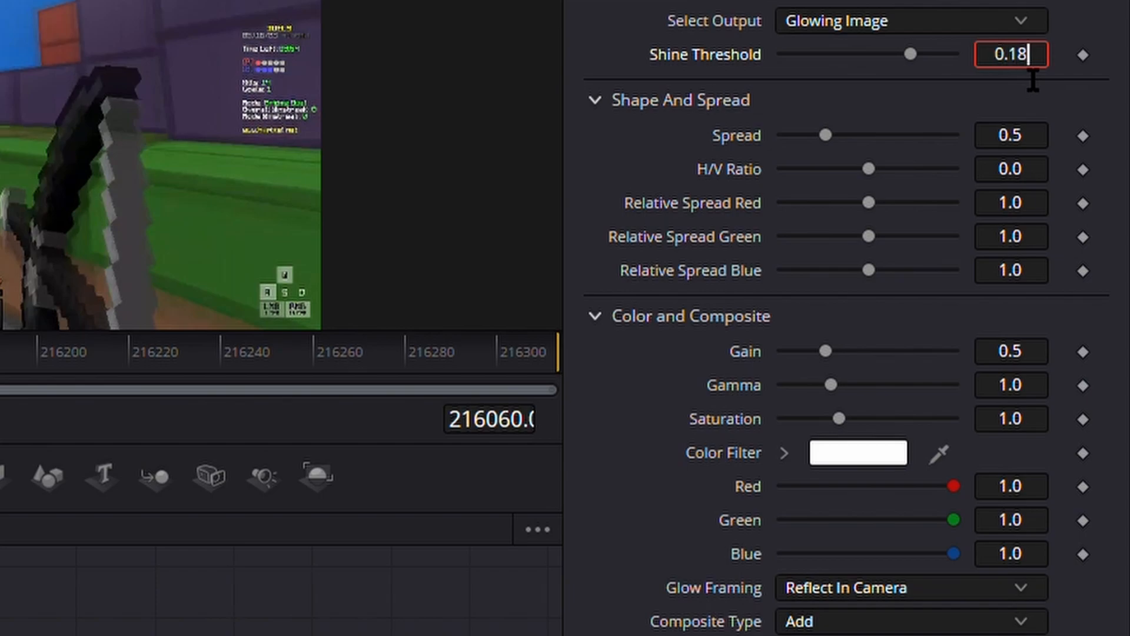
pyautogui.click(1010, 134)
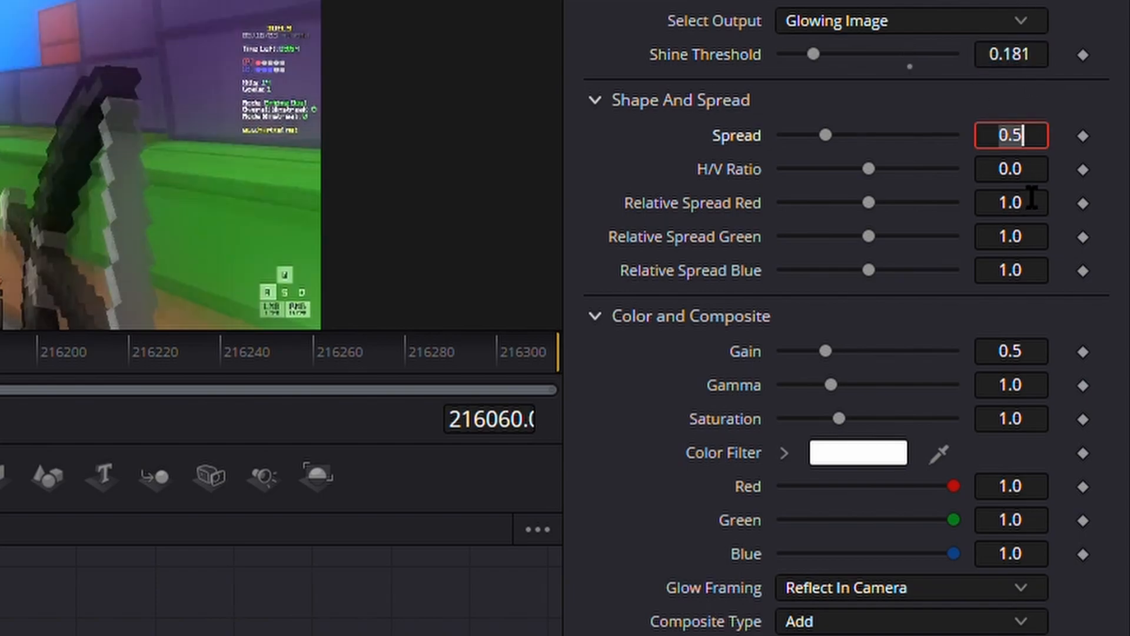
pyautogui.write('1.386')
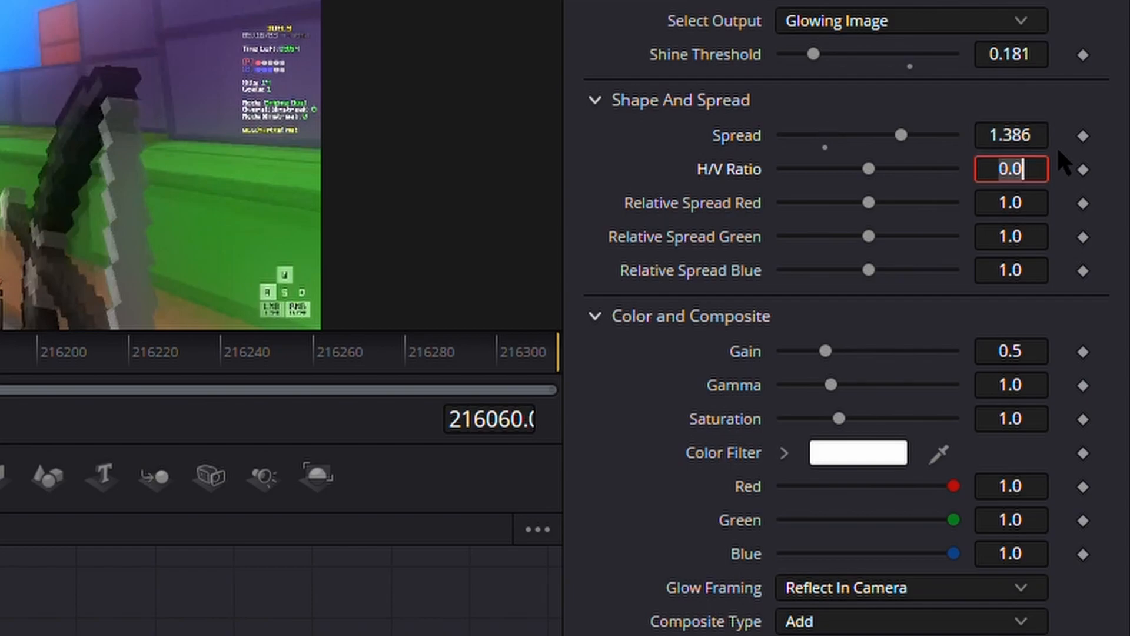
pyautogui.click(1011, 351)
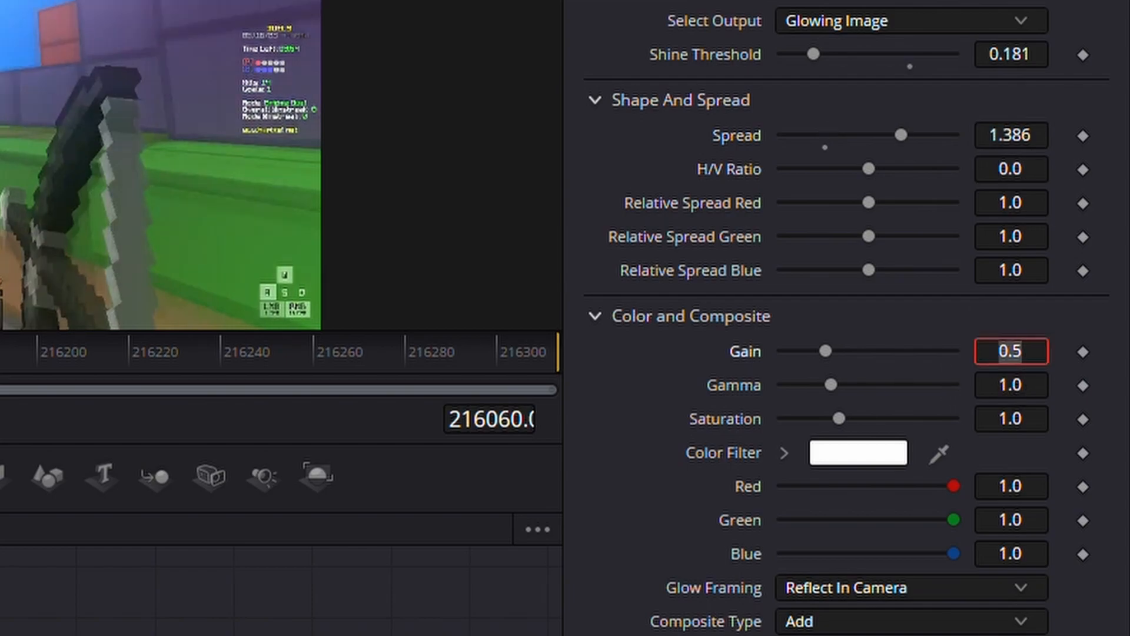
# Set glow gain 0.583, gamma 0.487 and an orange colour filter
pyautogui.click(1010, 351)
pyautogui.write('8')
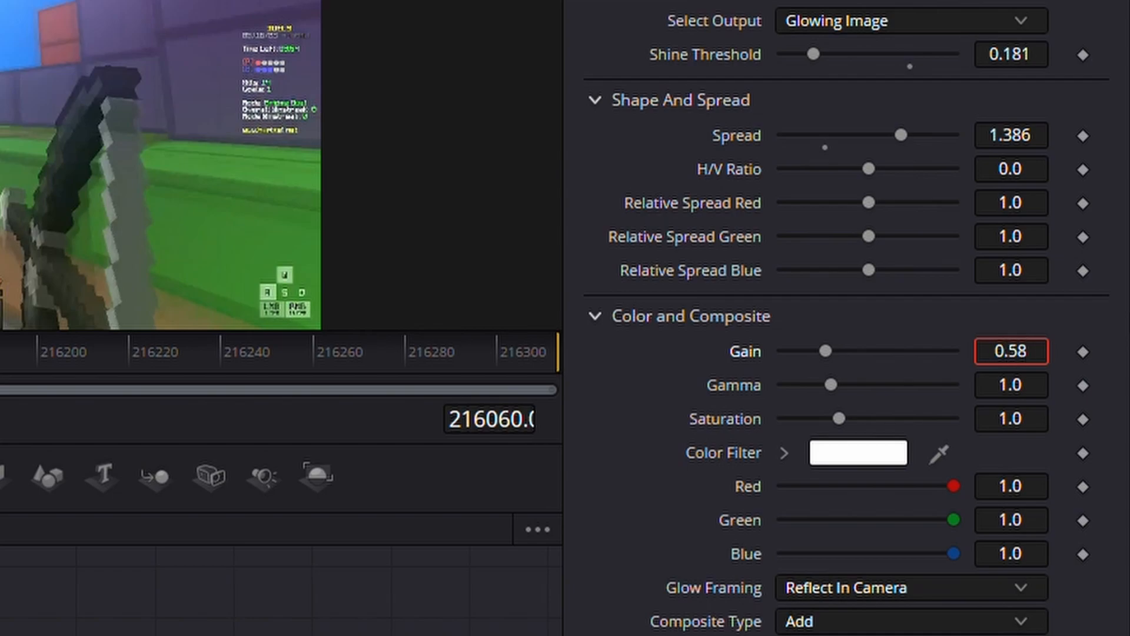
pyautogui.click(1011, 385)
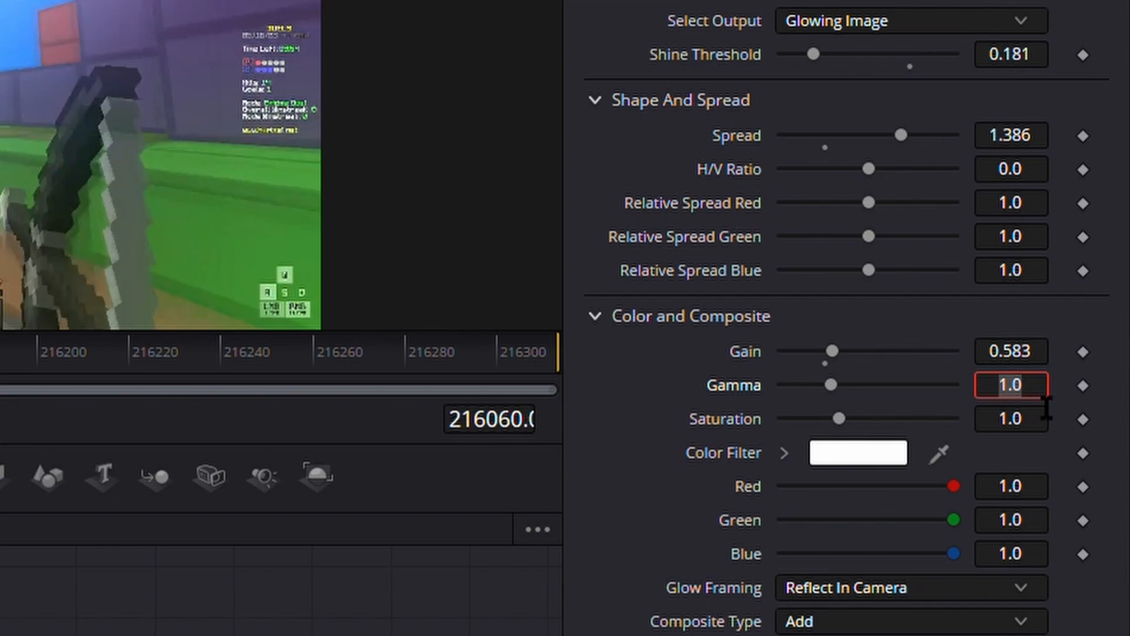
pyautogui.write('0.48')
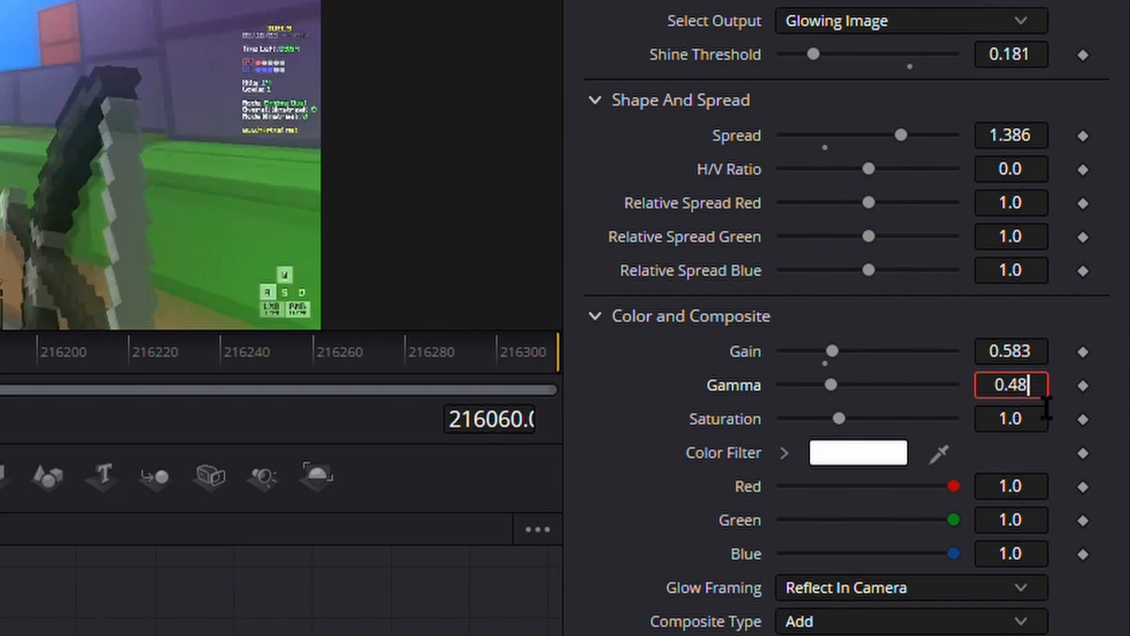
pyautogui.click(1010, 419)
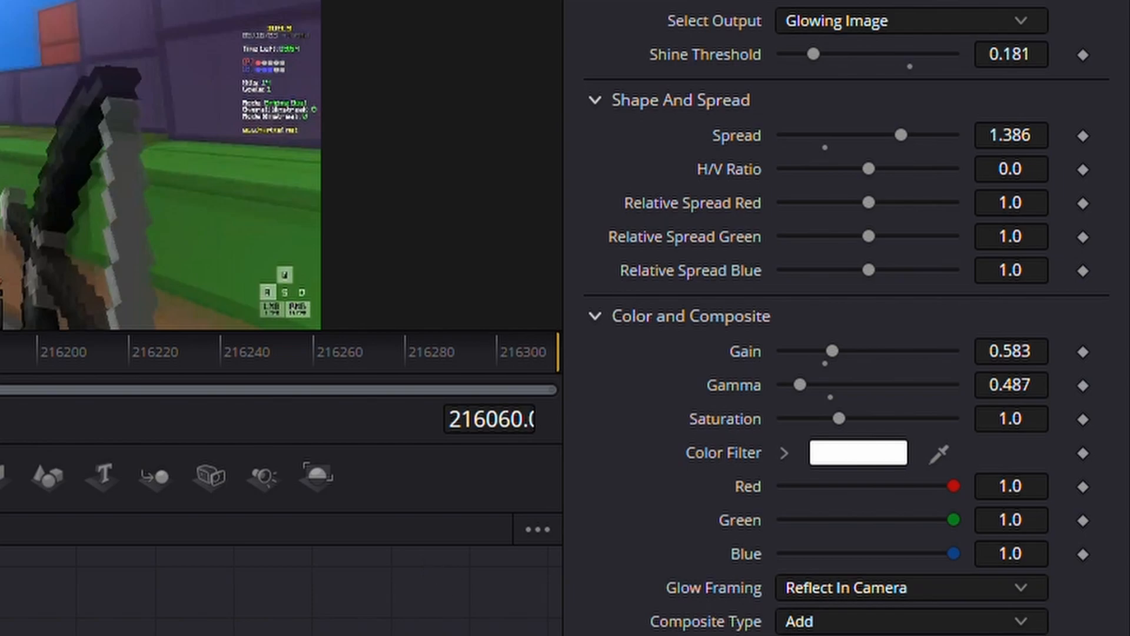
pyautogui.click(857, 452)
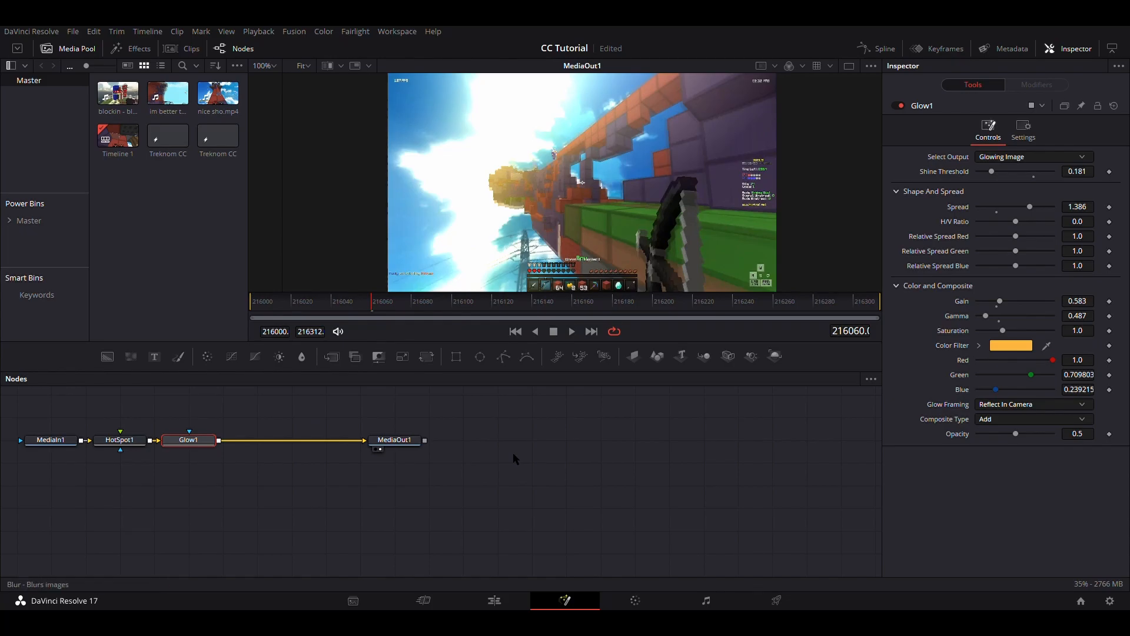
# Add Blur1 after Glow1, then review the HotSpot1 and Glow1 settings
pyautogui.click(256, 439)
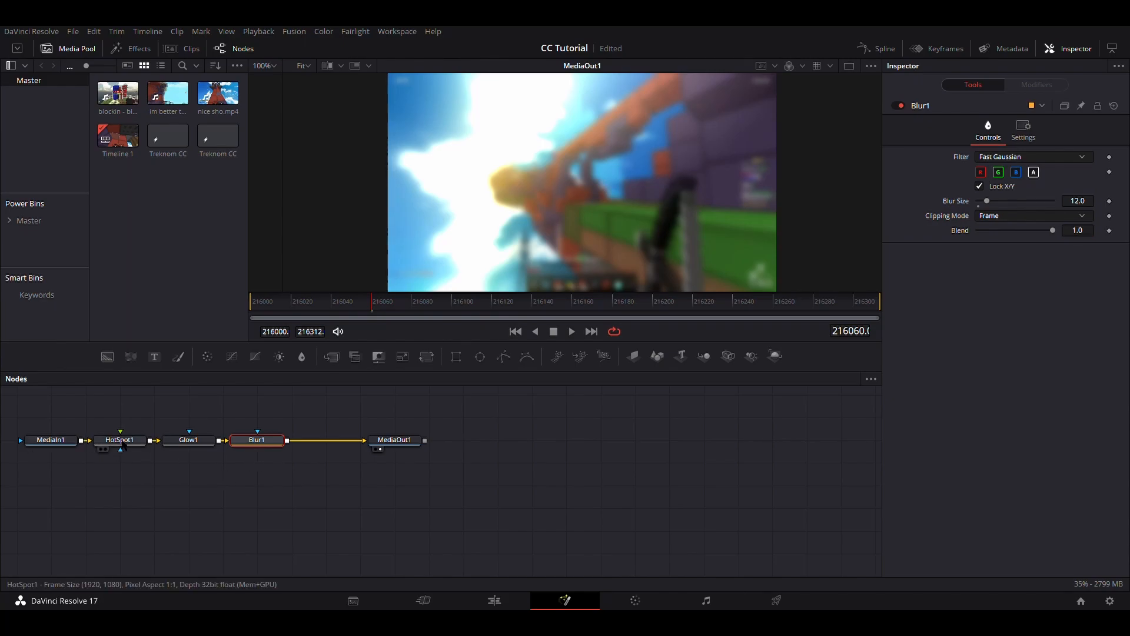
pyautogui.click(120, 440)
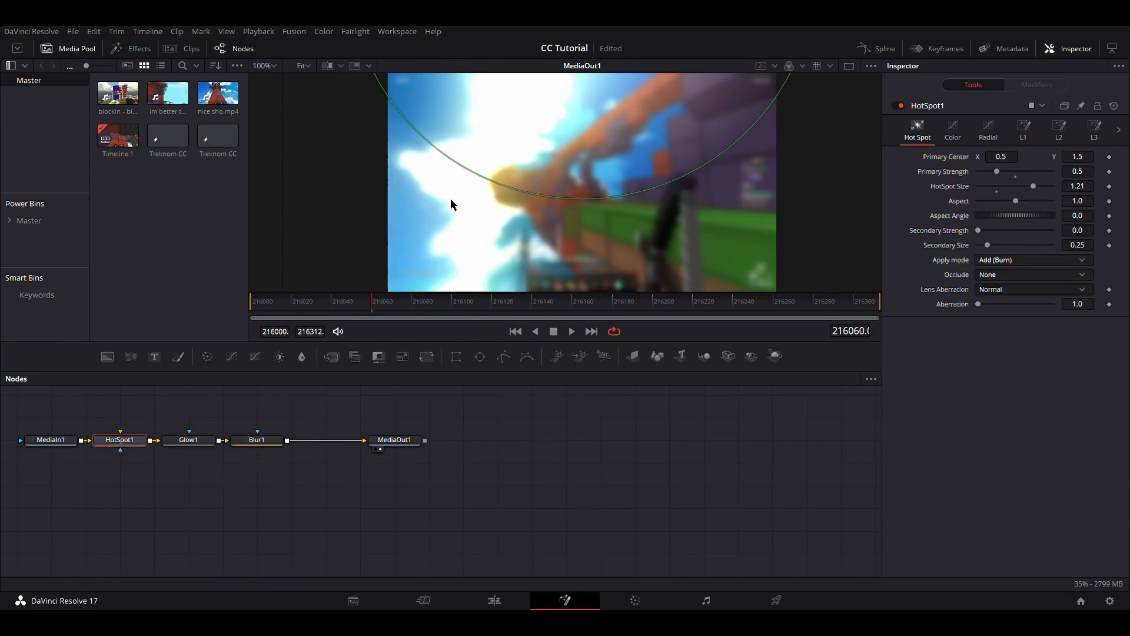
pyautogui.moveTo(51, 440)
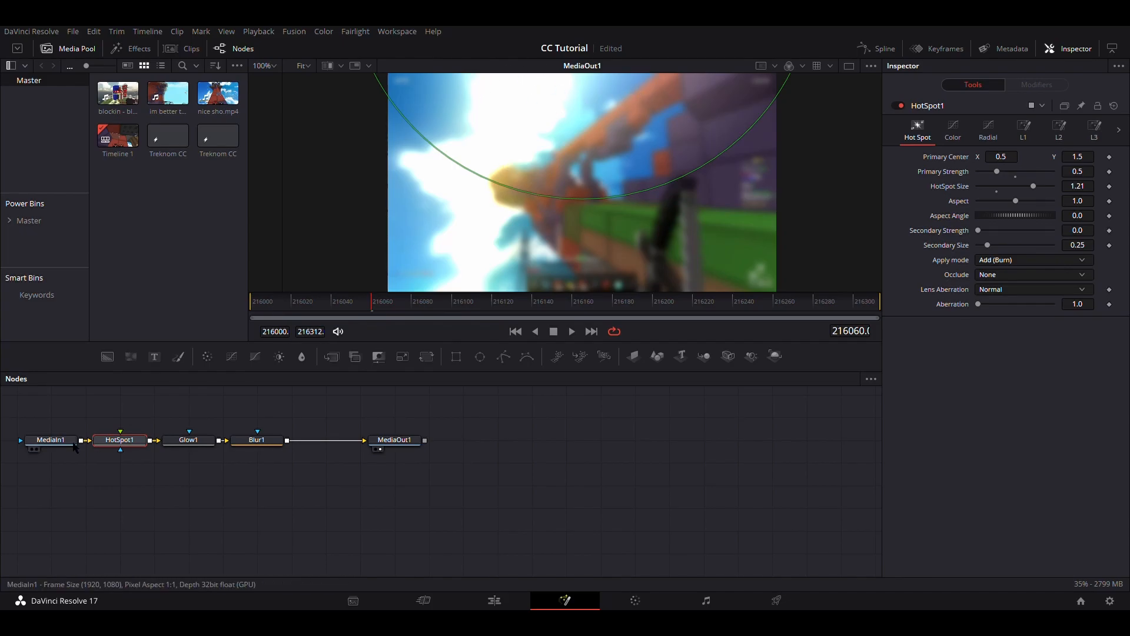
pyautogui.moveTo(580, 82)
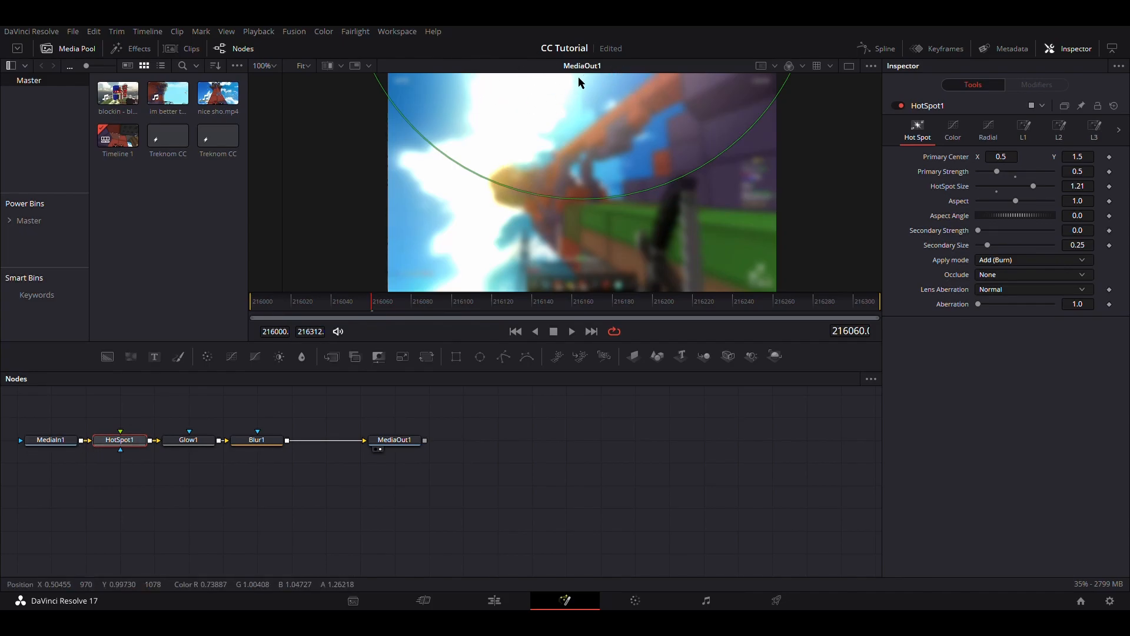
pyautogui.click(189, 439)
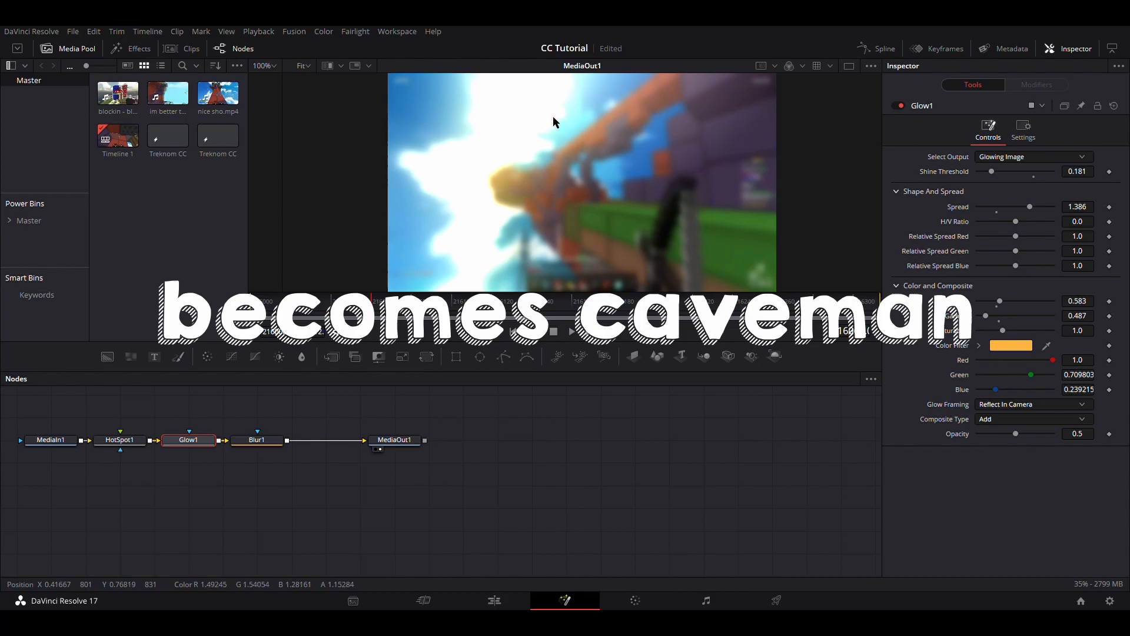
pyautogui.moveTo(465, 90)
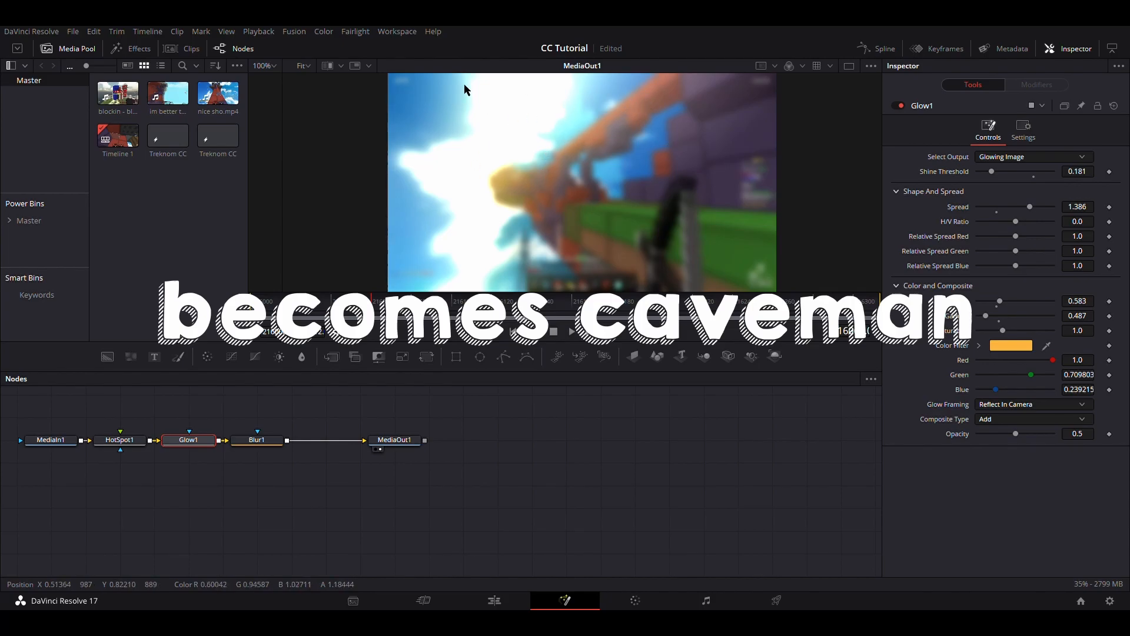
pyautogui.click(256, 439)
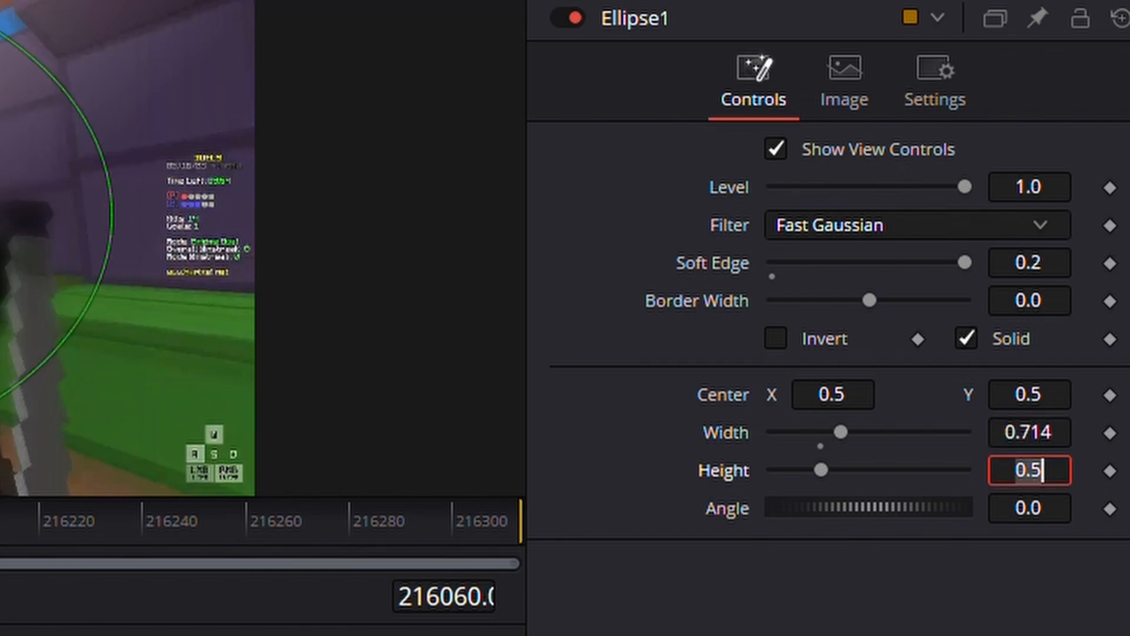
# Set the blur's ellipse mask width and height to 0.714
pyautogui.write('0.714')
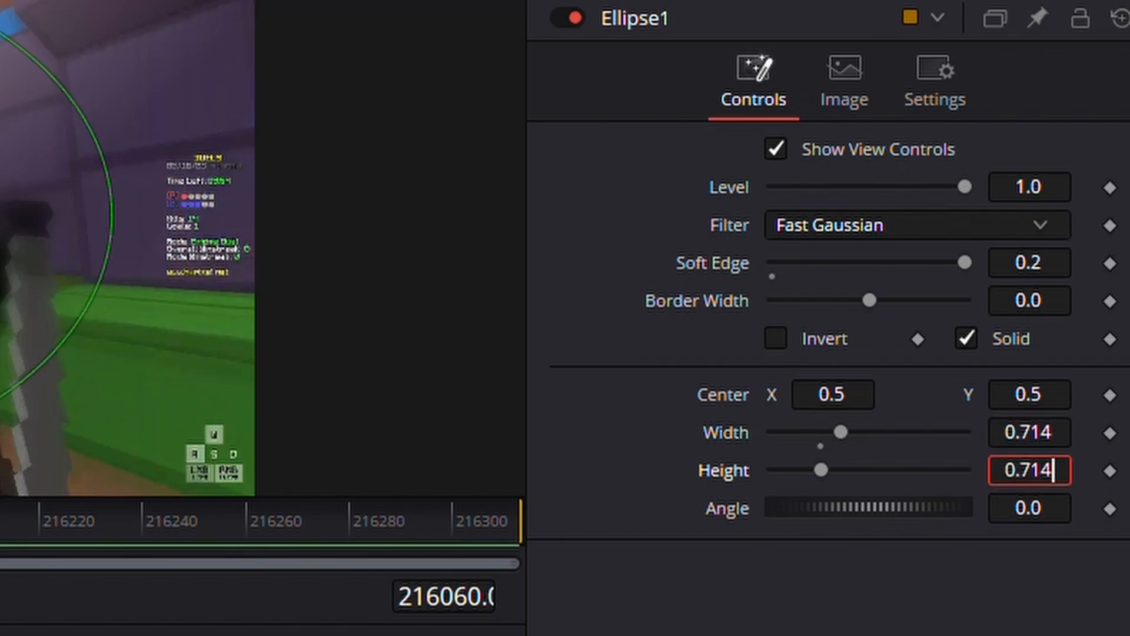
pyautogui.click(775, 338)
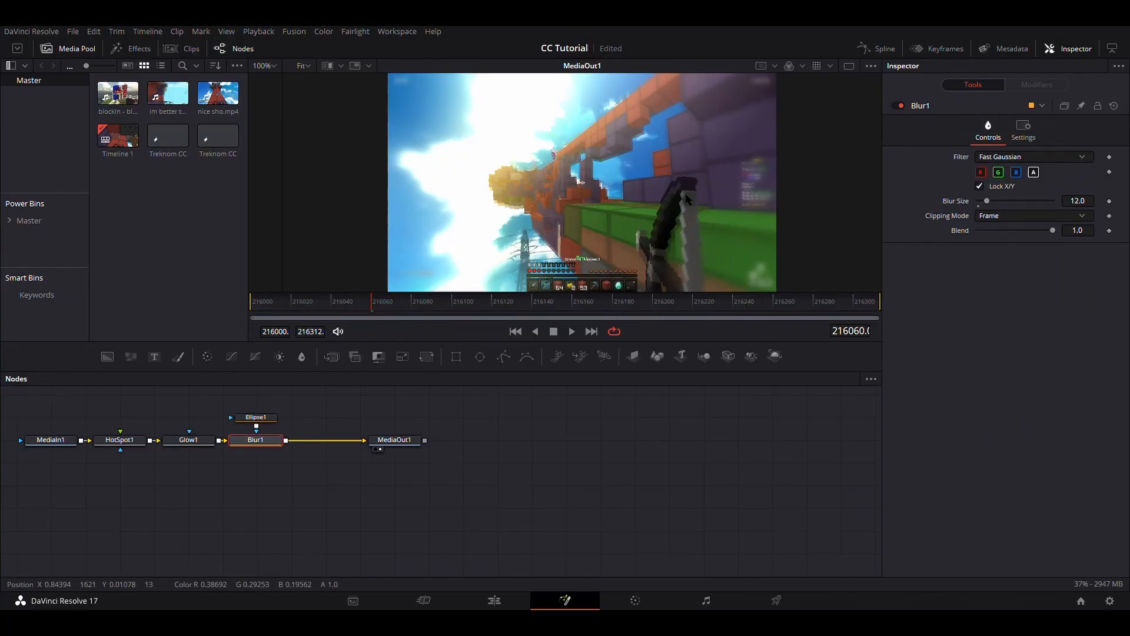
pyautogui.moveTo(614, 311)
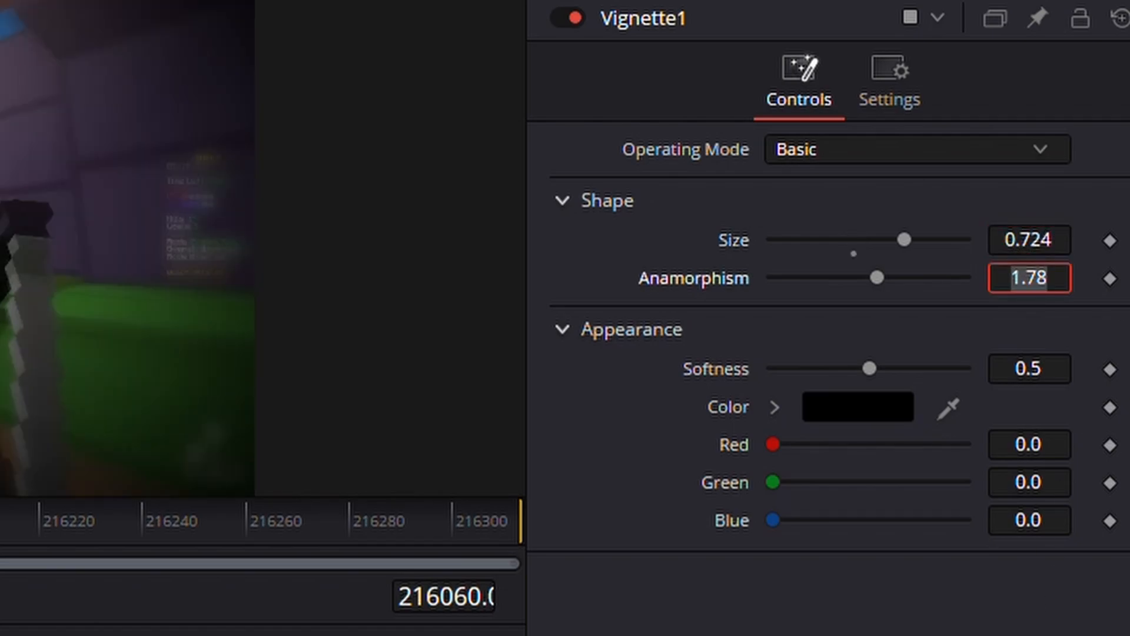
# Set the vignette anamorphism to 2.559 and enter a new softness value
pyautogui.write('2.559')
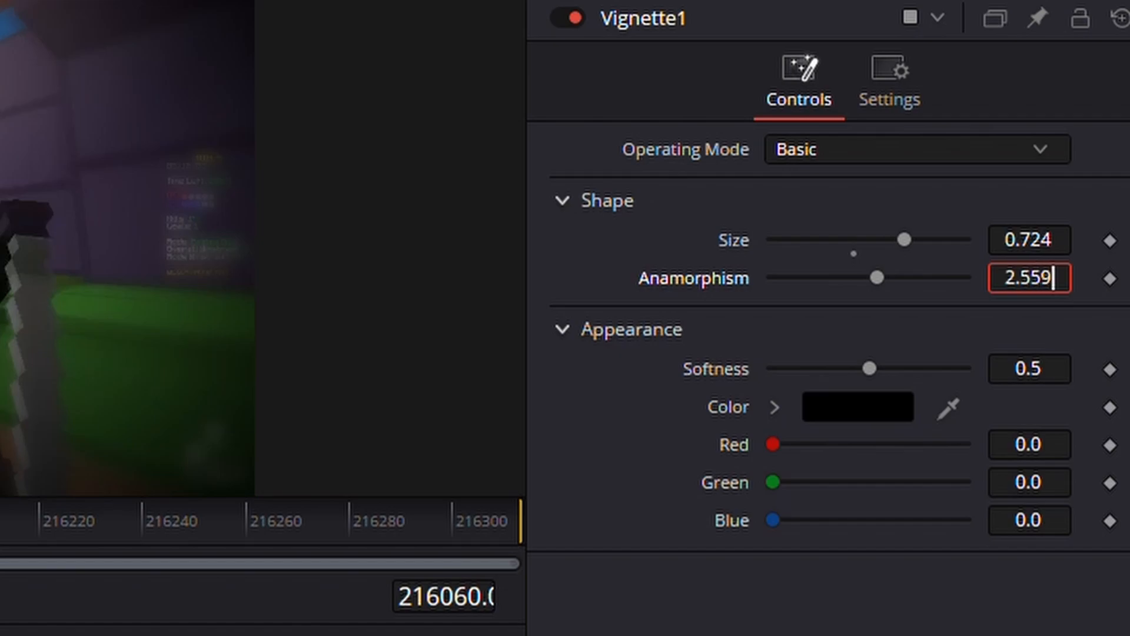
pyautogui.click(1028, 368)
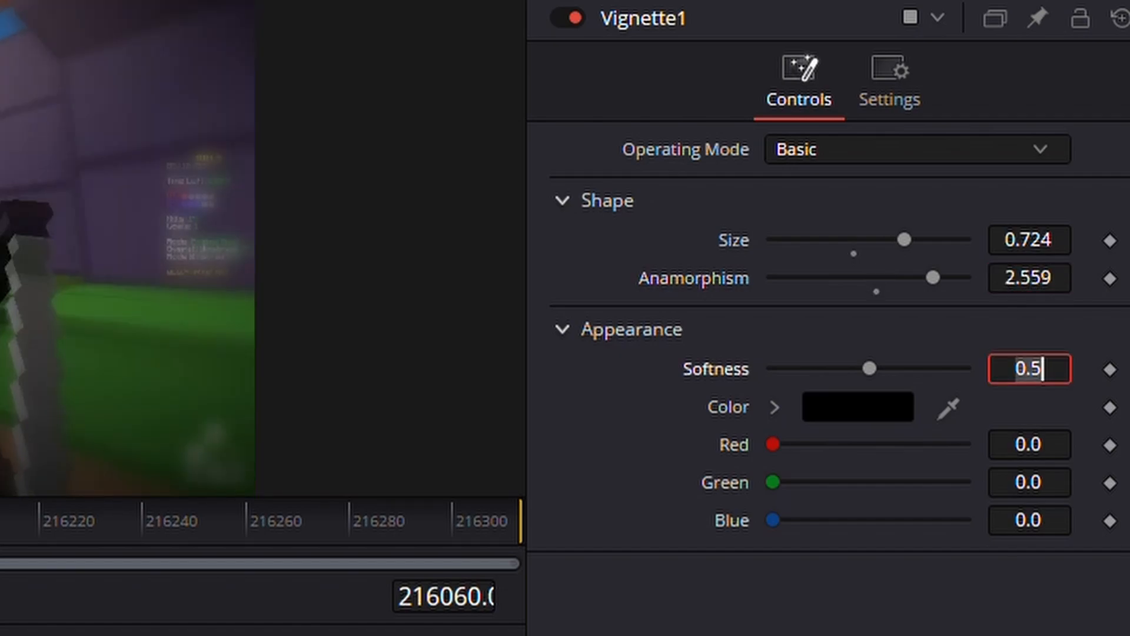
pyautogui.write('8')
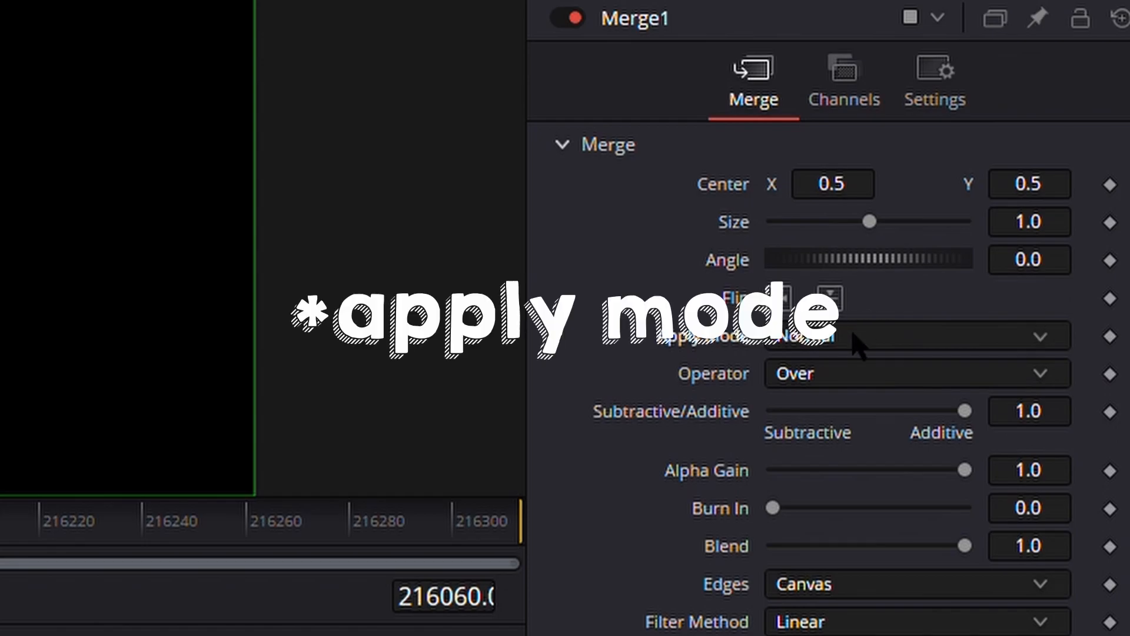
pyautogui.moveTo(861, 595)
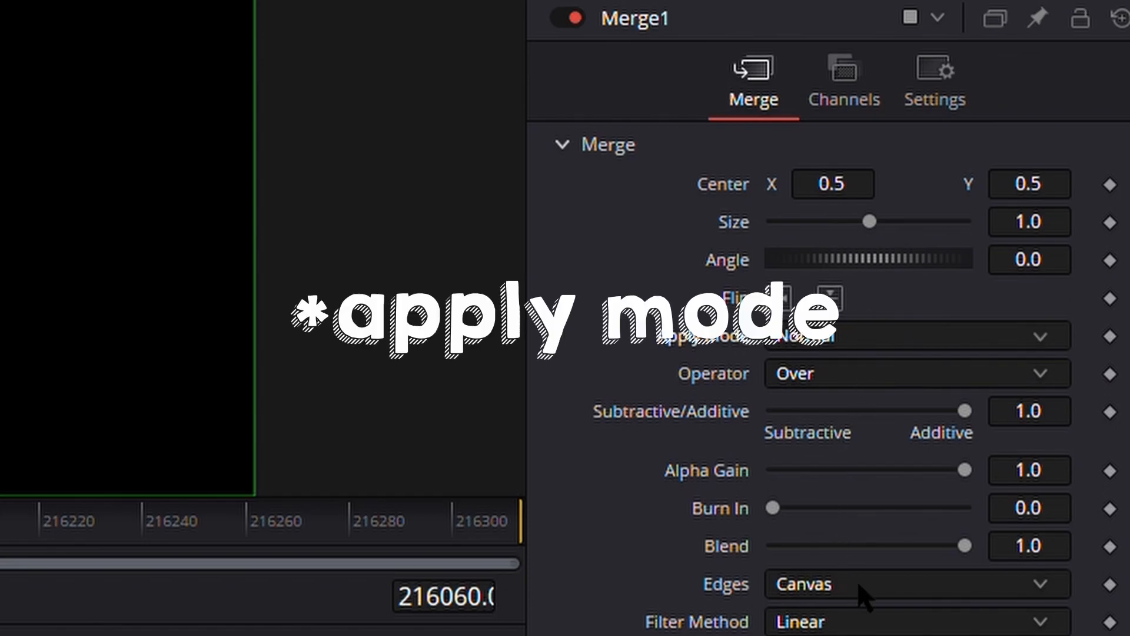
# Set Merge1's Apply Mode to Soft Light, then review Glow1's settings
pyautogui.click(915, 336)
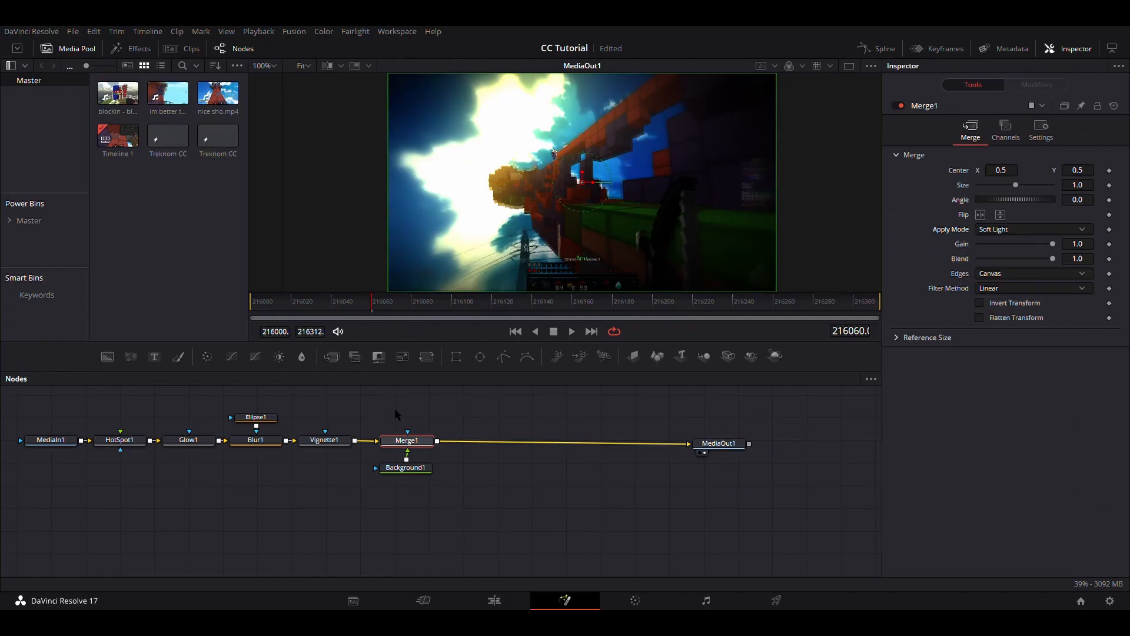
pyautogui.click(406, 467)
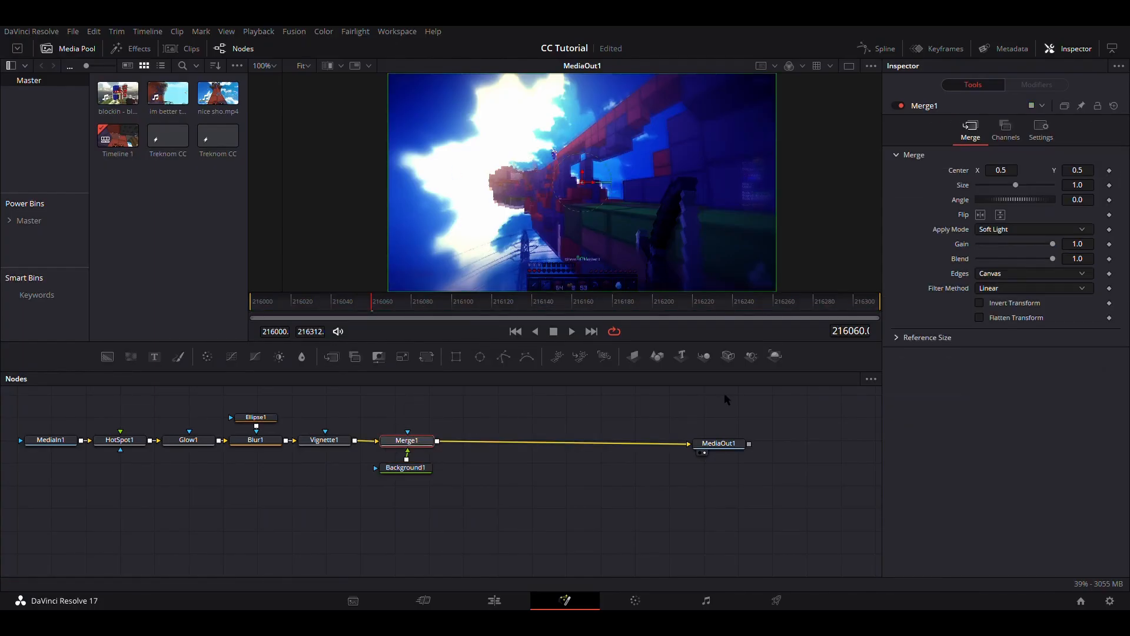
pyautogui.moveTo(556, 355)
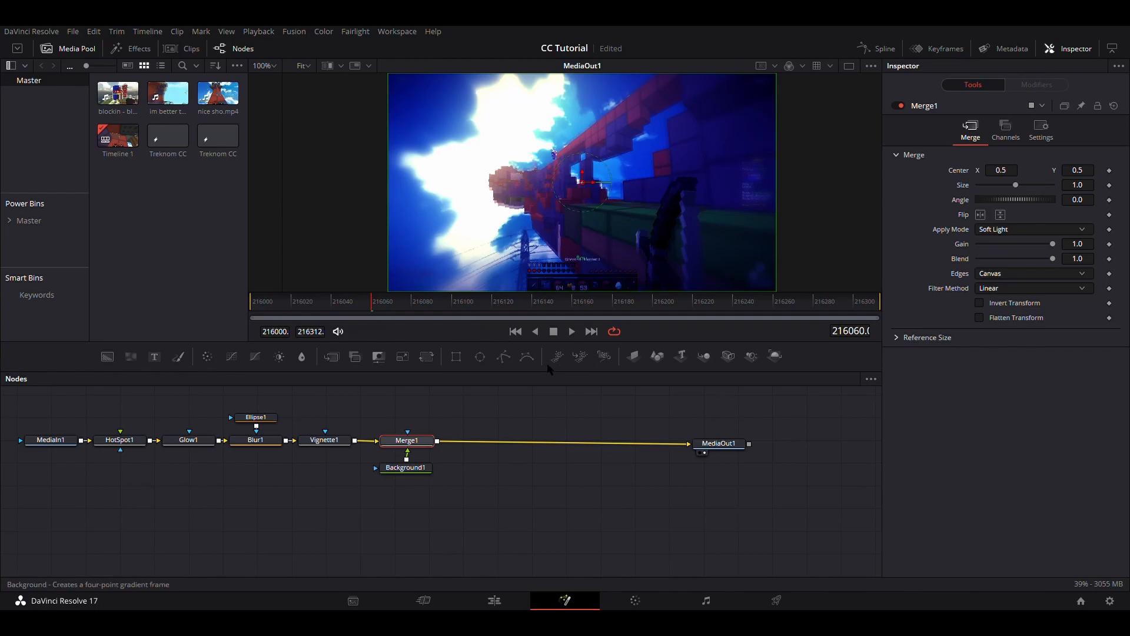
pyautogui.click(189, 439)
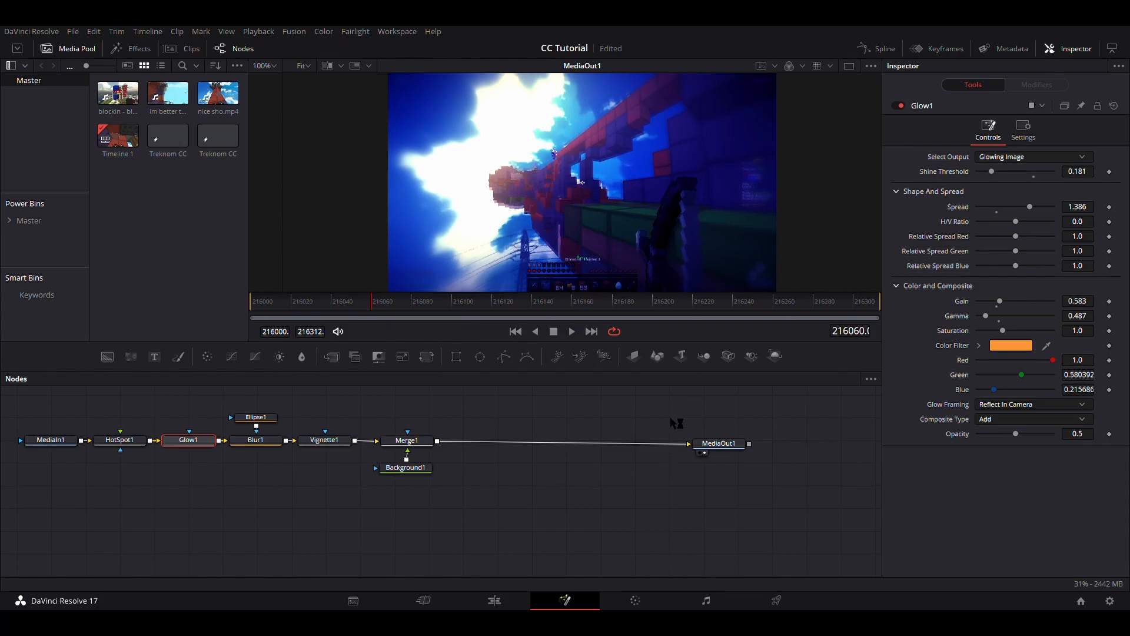
pyautogui.click(407, 440)
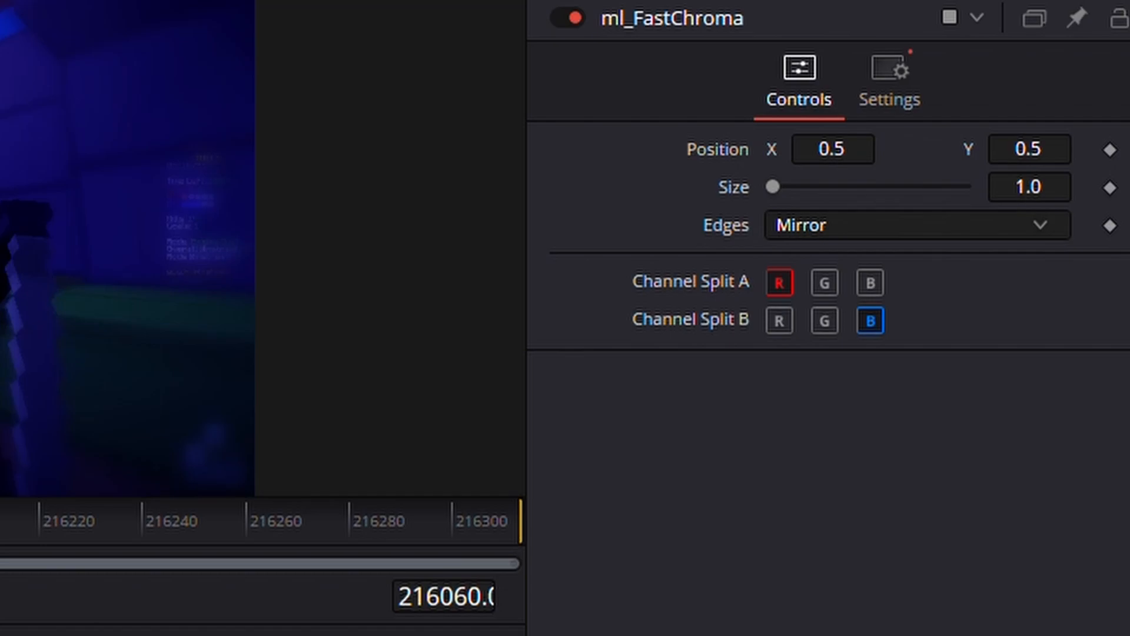
pyautogui.moveTo(33, 472)
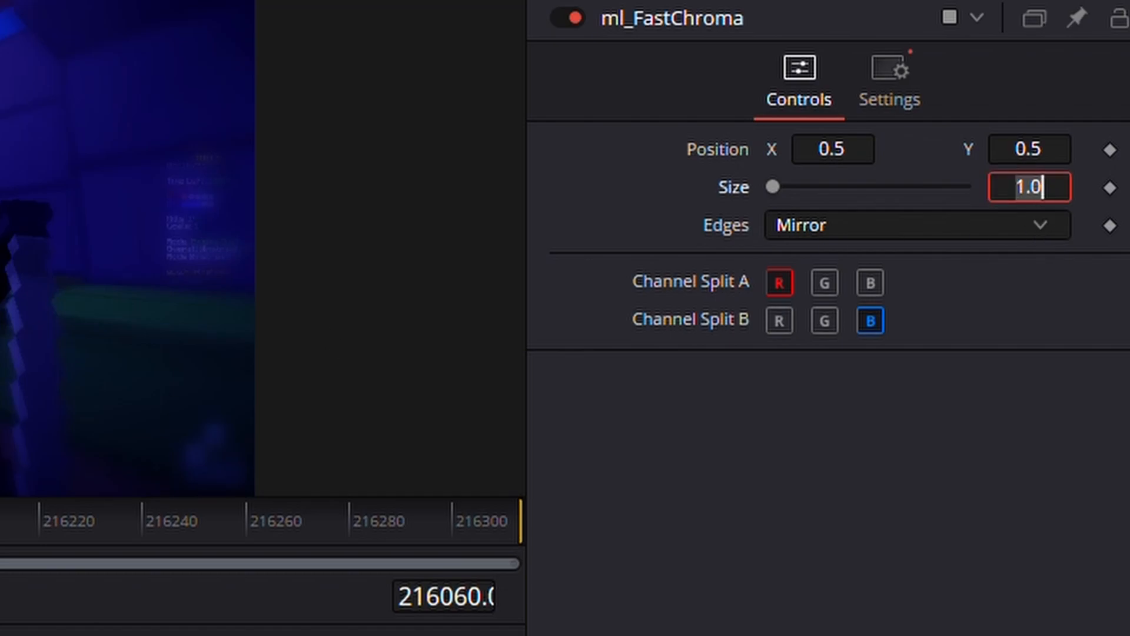
# Confirm ml_FastChroma size 1.00787 with red/blue split, then inspect the merge node
pyautogui.press('Backspace')
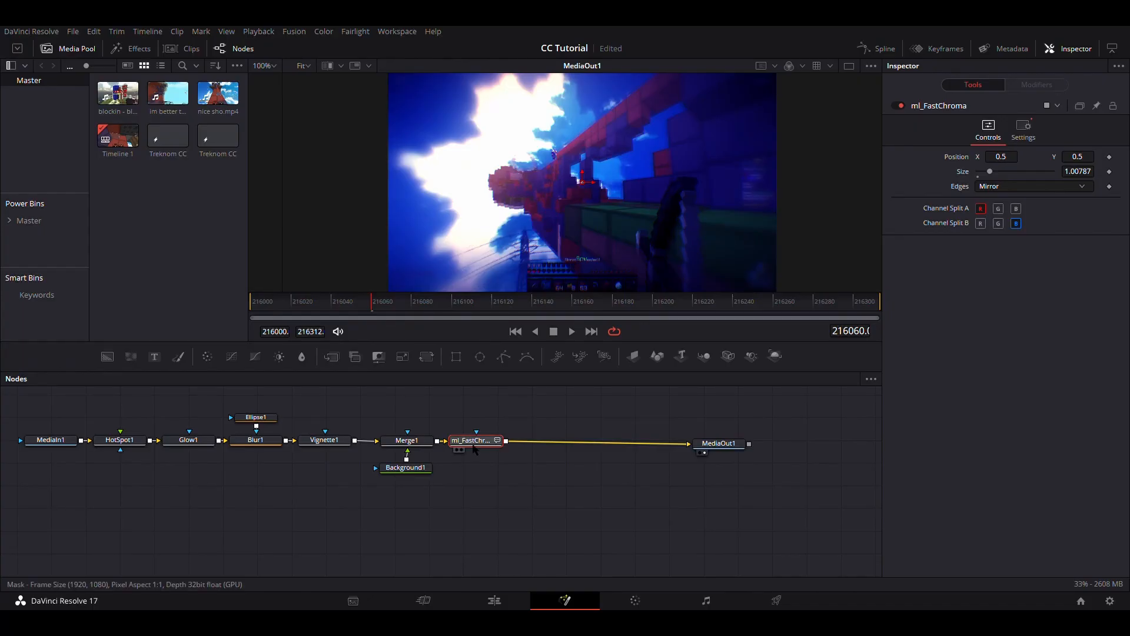
pyautogui.click(407, 440)
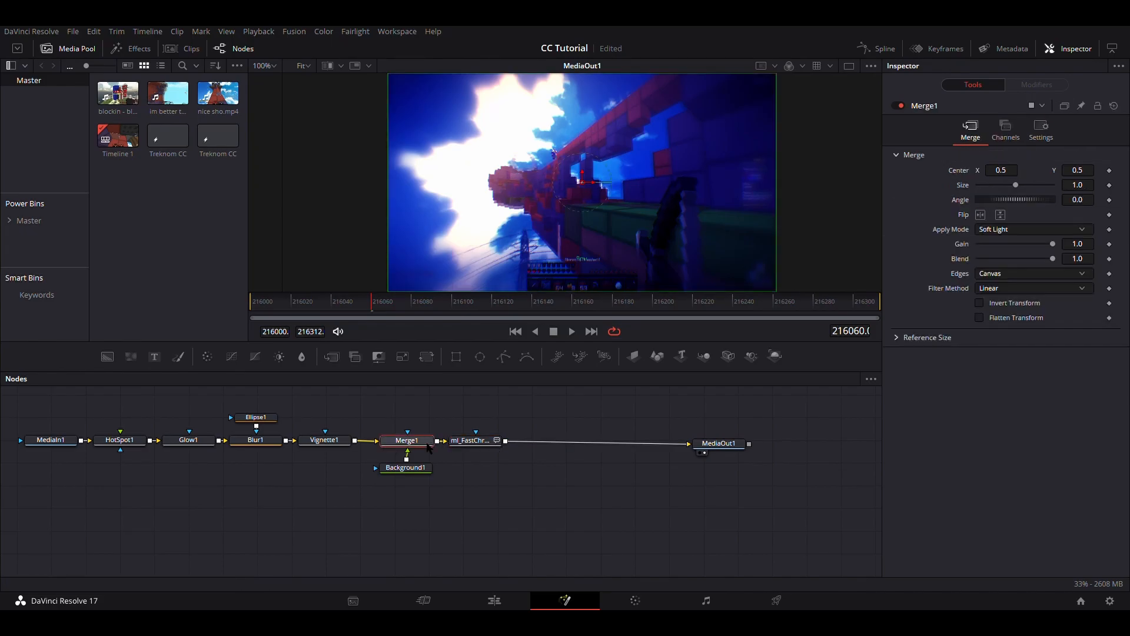
pyautogui.click(469, 440)
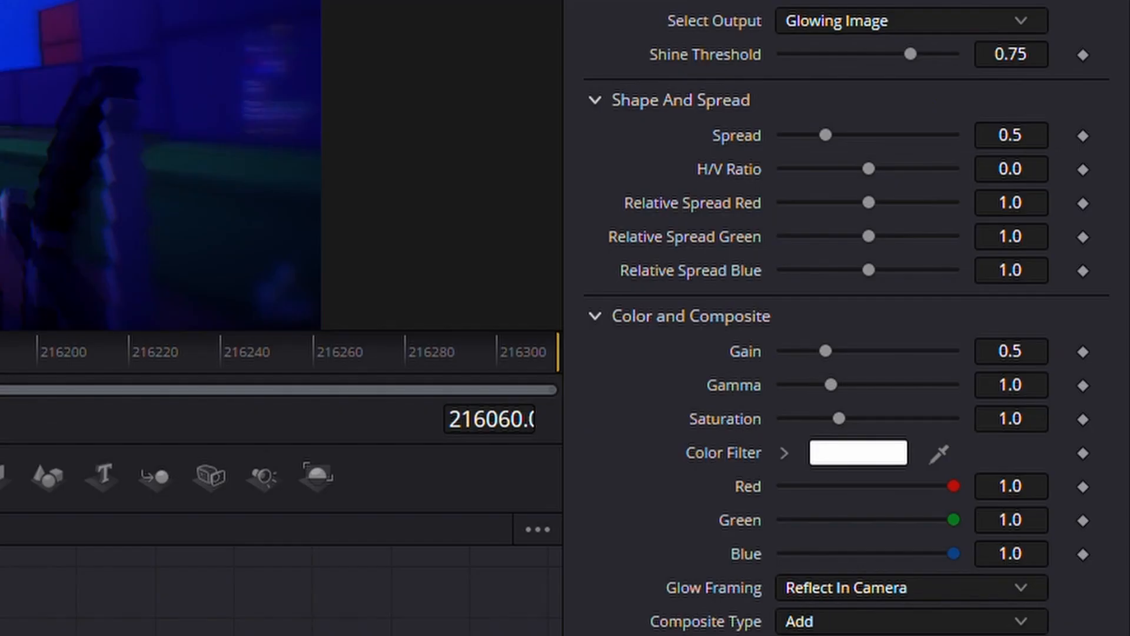
pyautogui.moveTo(922, 51)
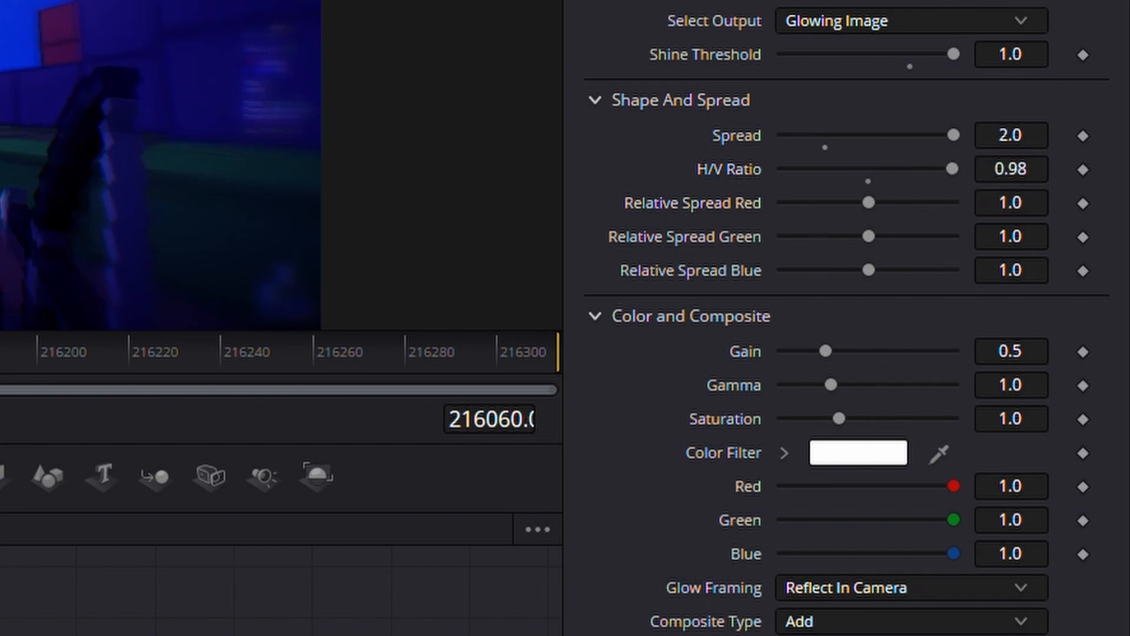
pyautogui.moveTo(720, 475)
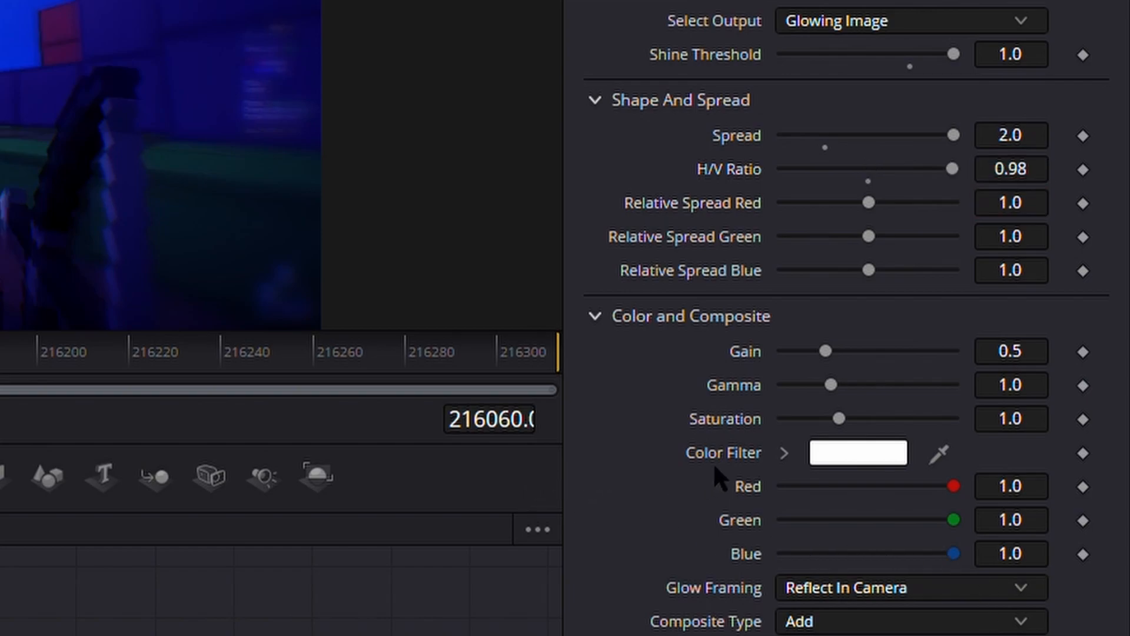
# Give Glow2 a blue colour filter and saturation 3
pyautogui.doubleClick(1010, 352)
pyautogui.write('1.323')
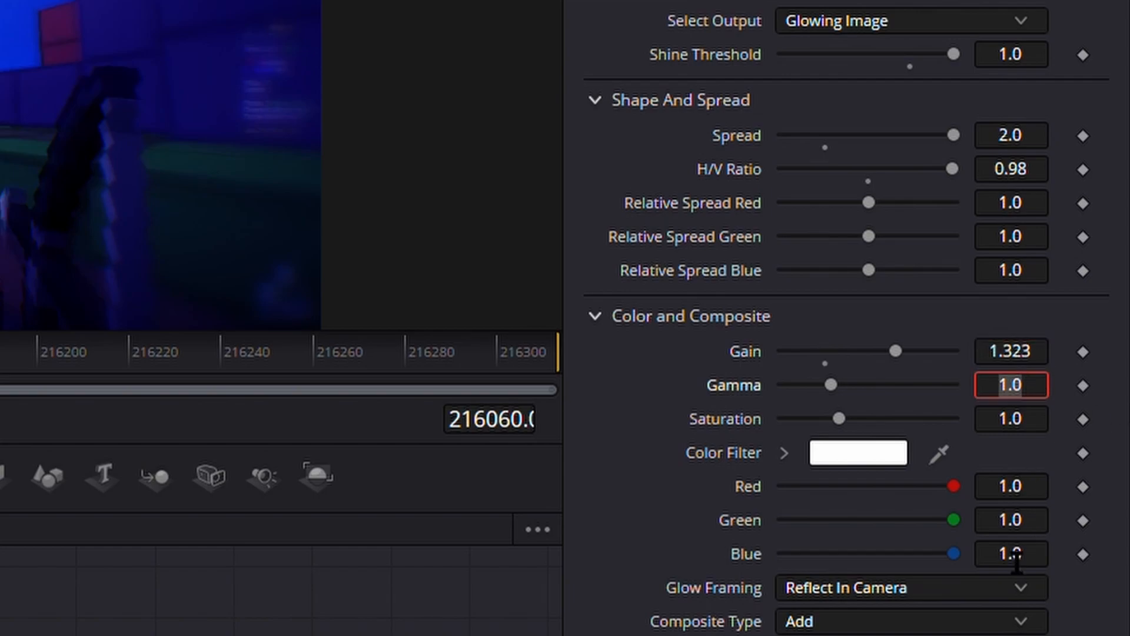
pyautogui.click(1010, 384)
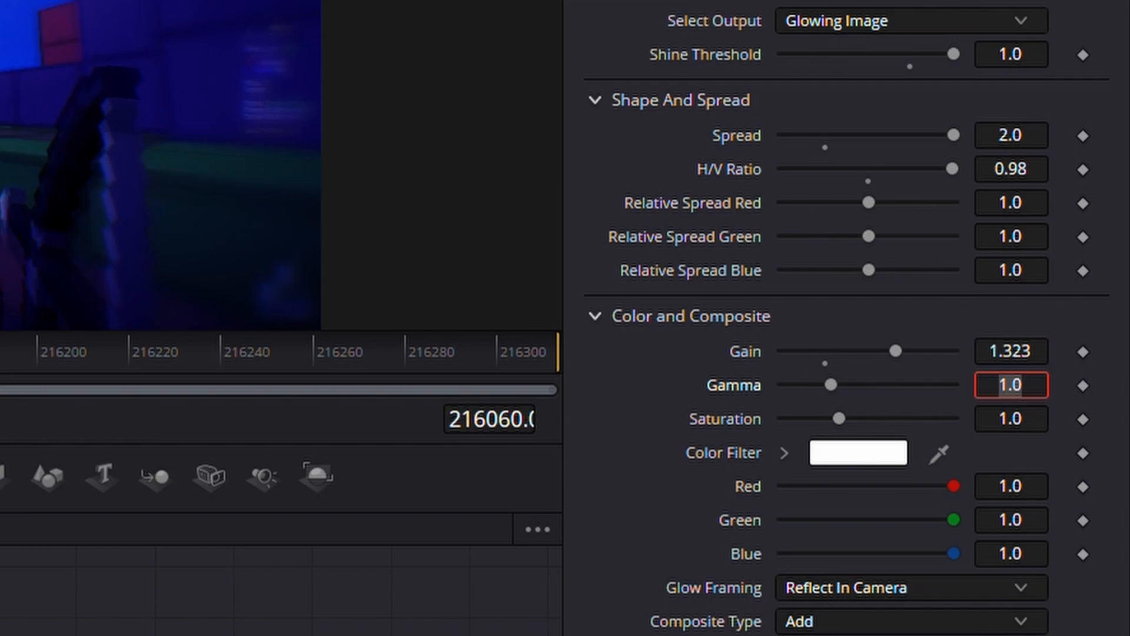
pyautogui.click(1011, 418)
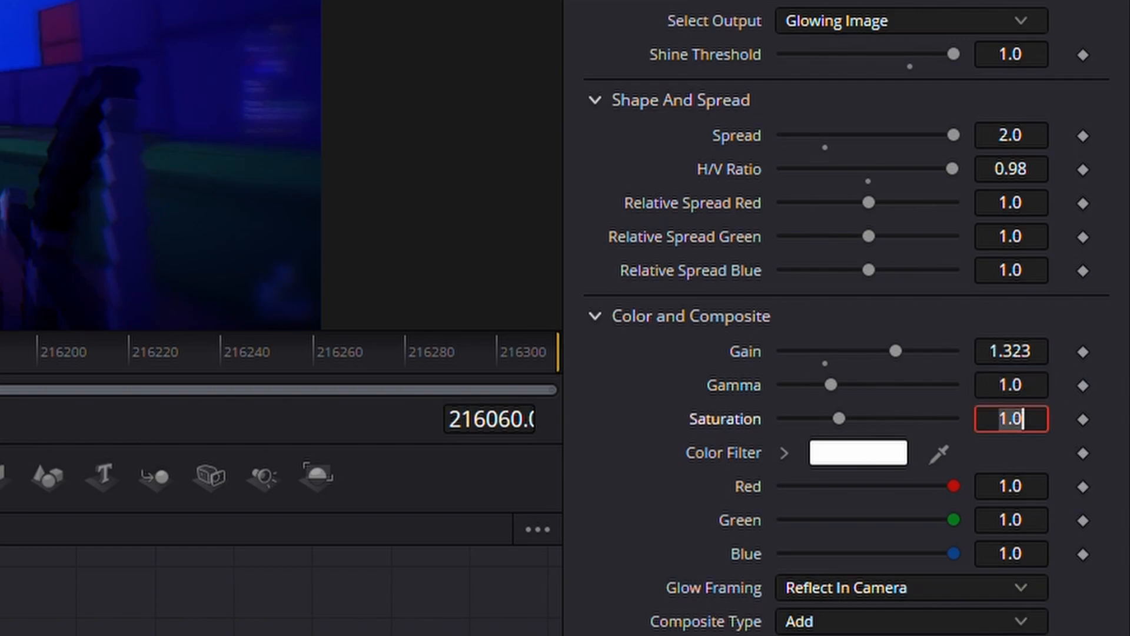
pyautogui.write('3')
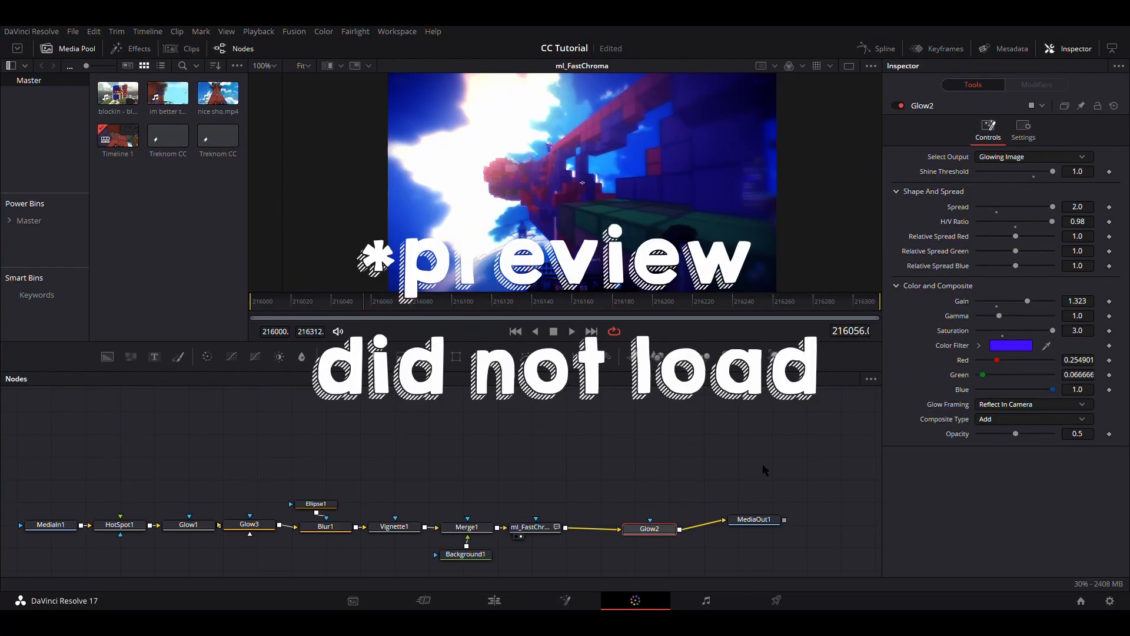
# On the Color page, set the adjustment clip's Primaries contrast to 1.200
pyautogui.click(635, 600)
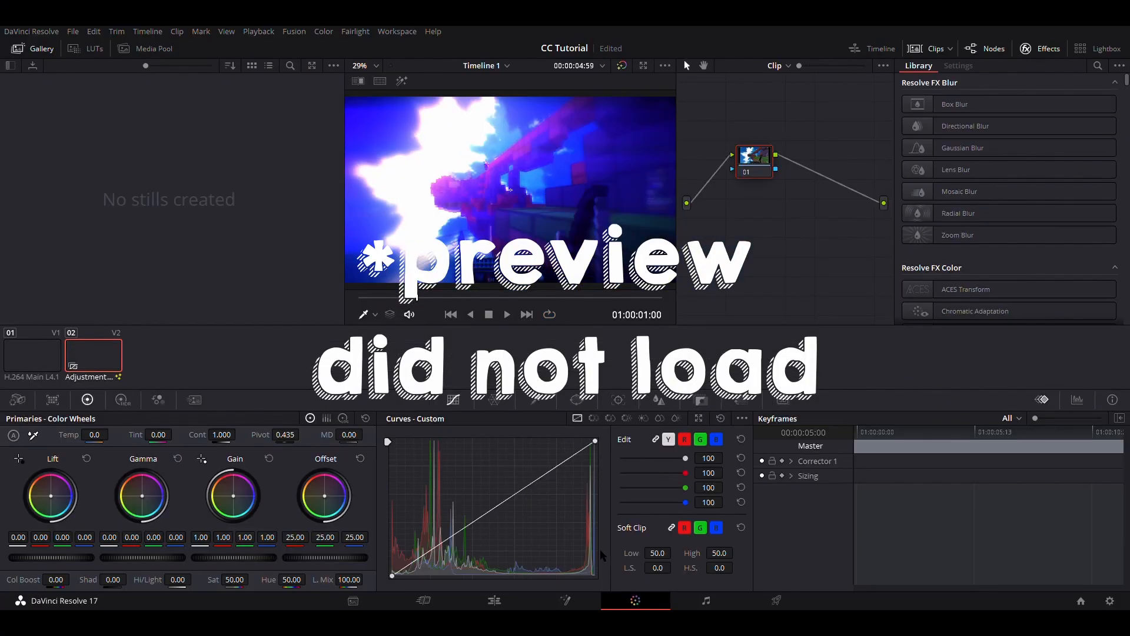
pyautogui.click(535, 399)
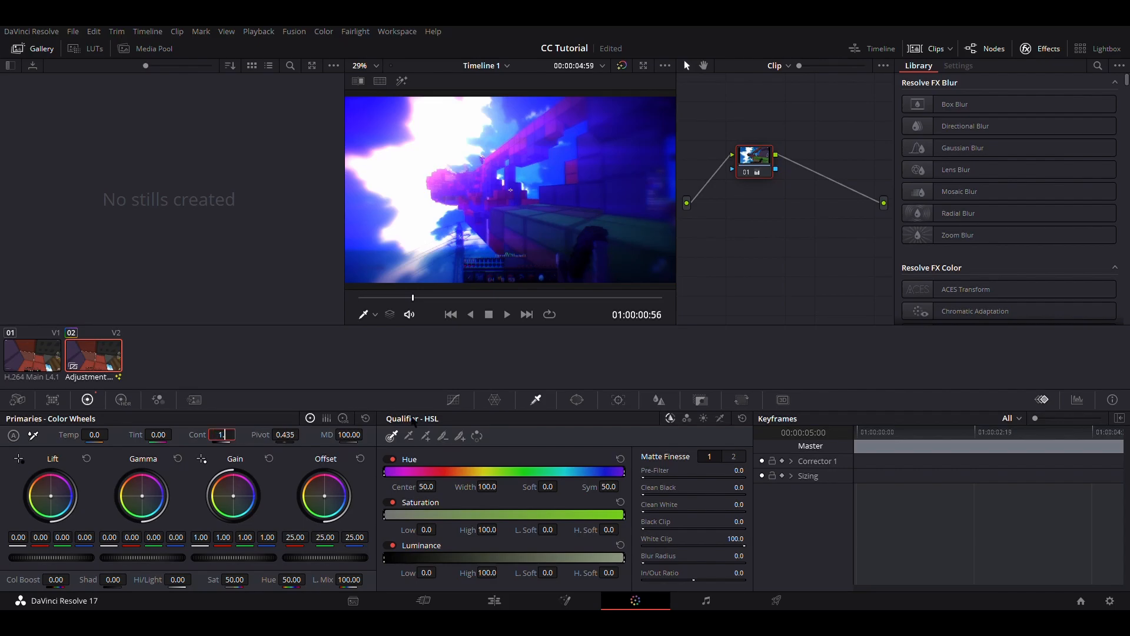
pyautogui.write('1.200')
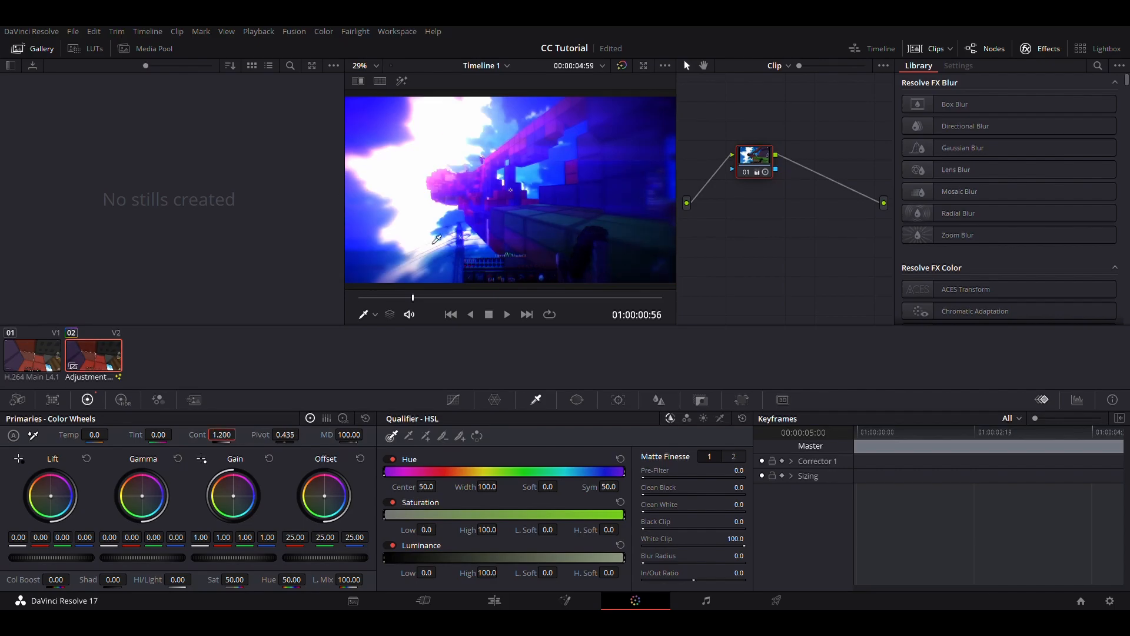
pyautogui.click(565, 599)
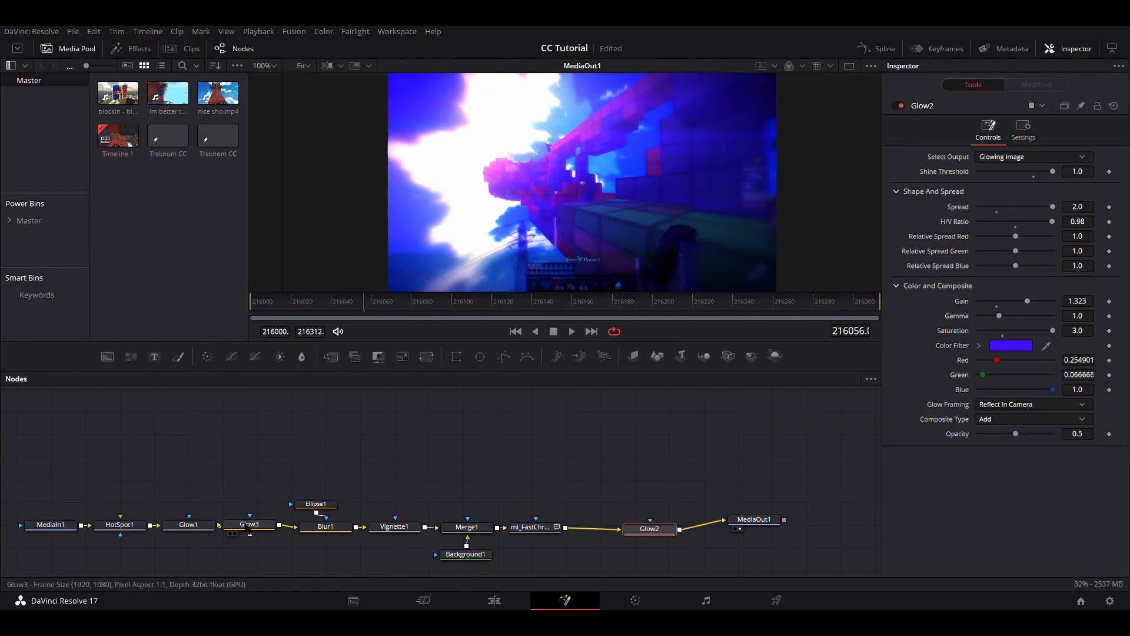
# Inspect Glow3 and Glow1, then open the blue Glow2's settings
pyautogui.click(248, 524)
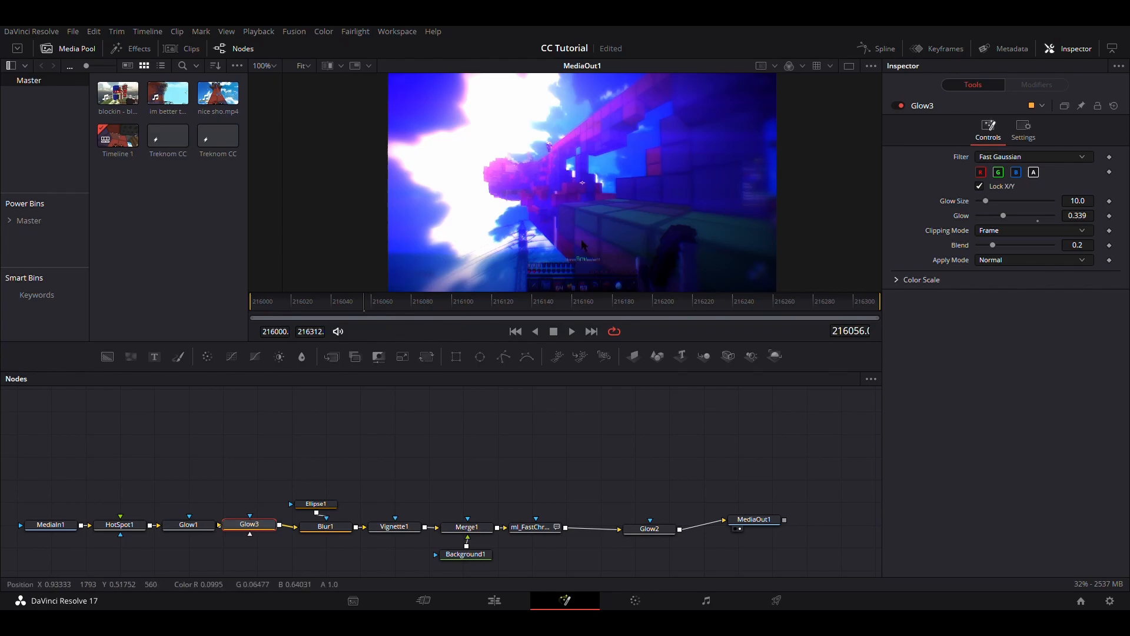
pyautogui.click(188, 524)
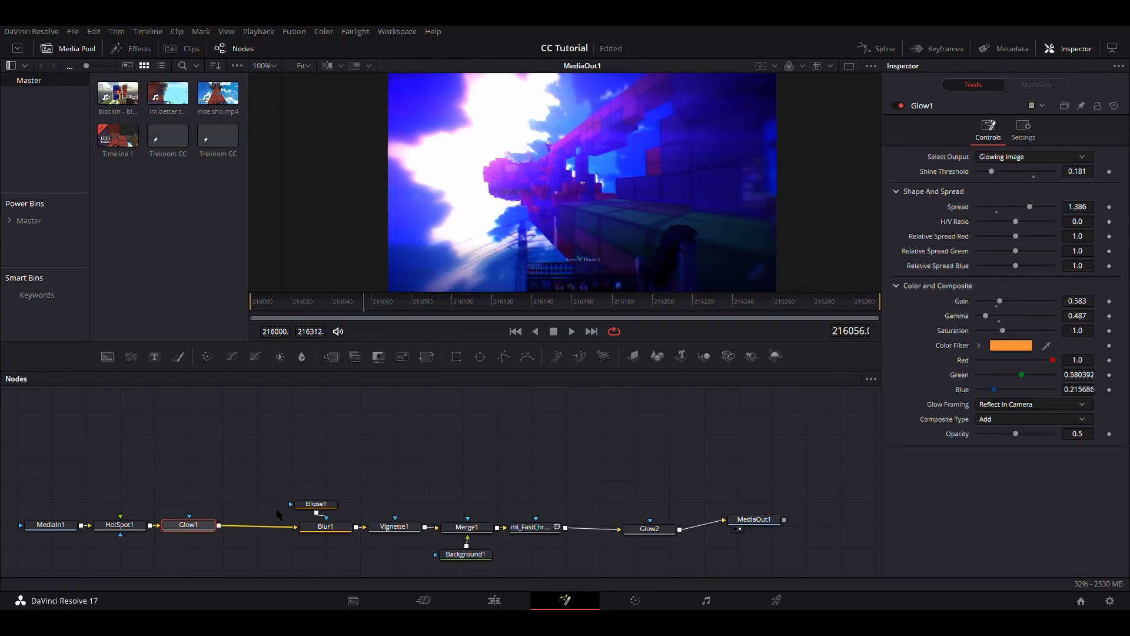
pyautogui.click(649, 529)
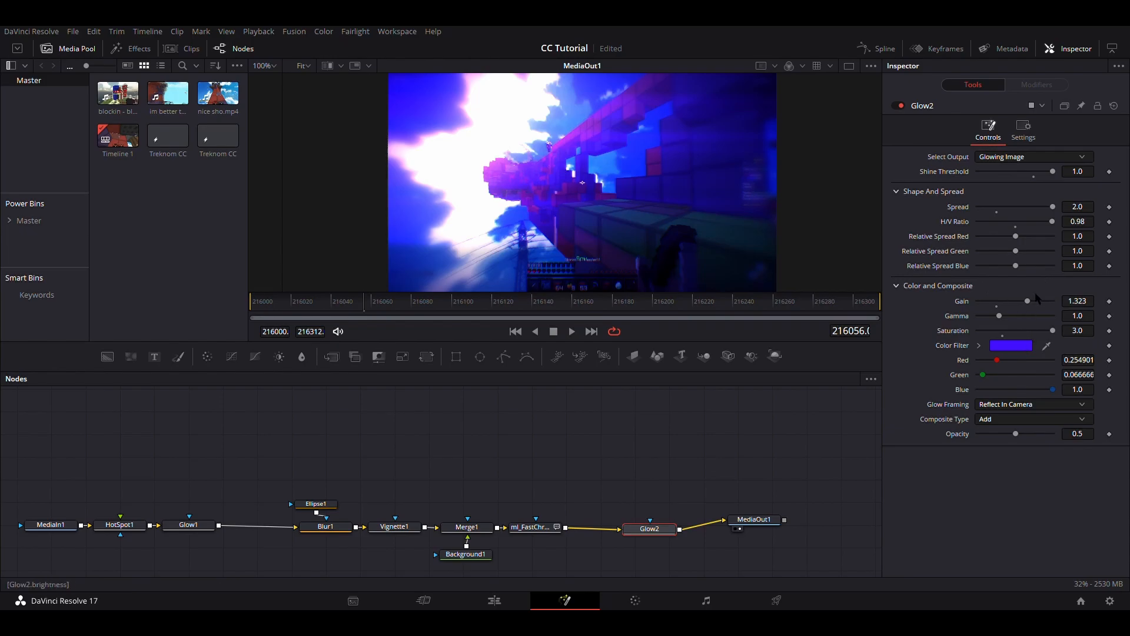
pyautogui.moveTo(1069, 344)
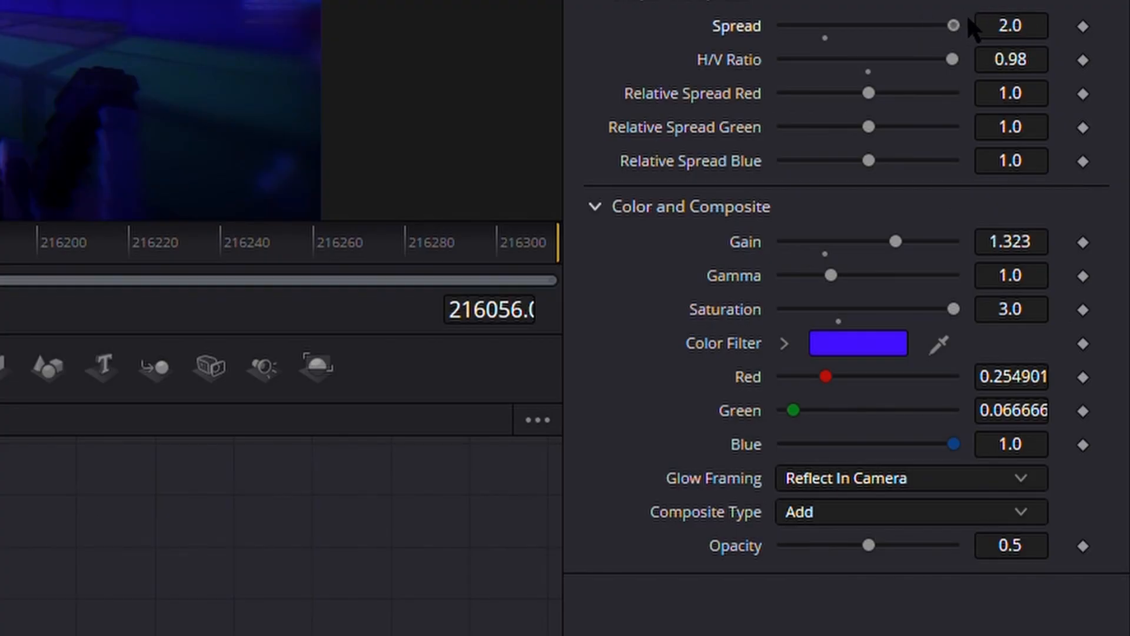
pyautogui.moveTo(901, 248)
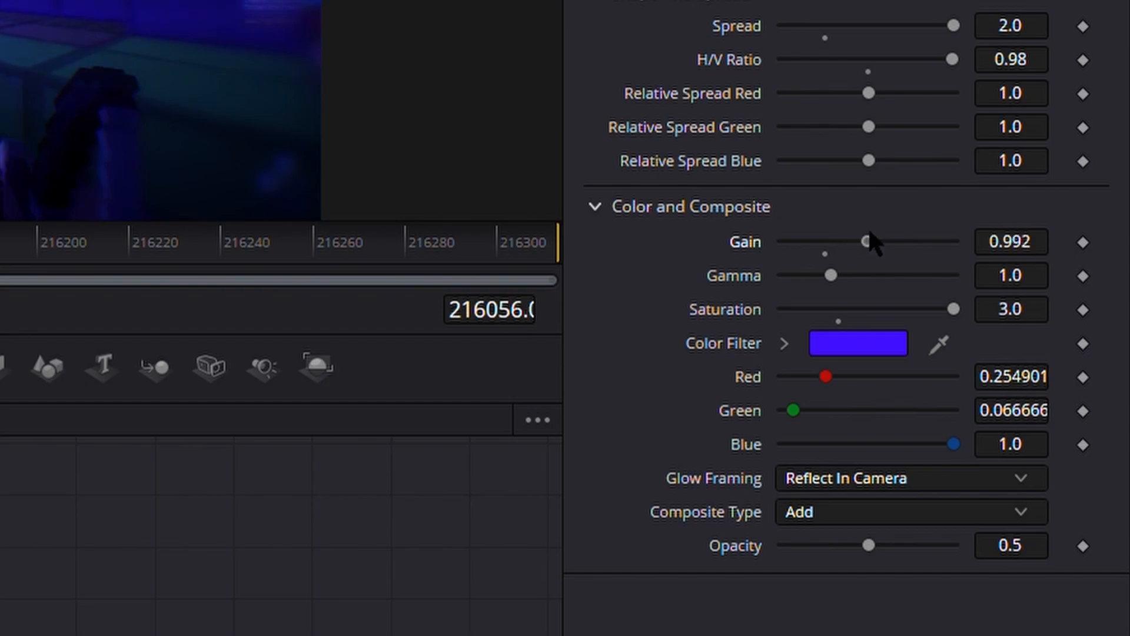
pyautogui.moveTo(793, 242)
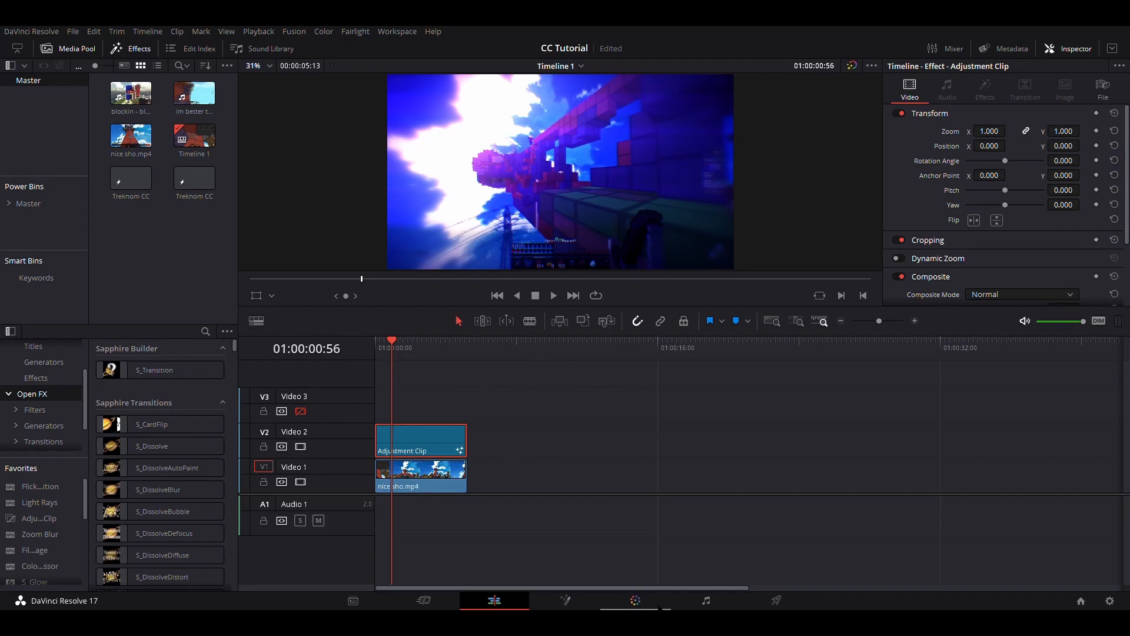
# Leave the adjustment clip's hue at 50.00 on the Color page, then return to the Edit timeline
pyautogui.click(634, 600)
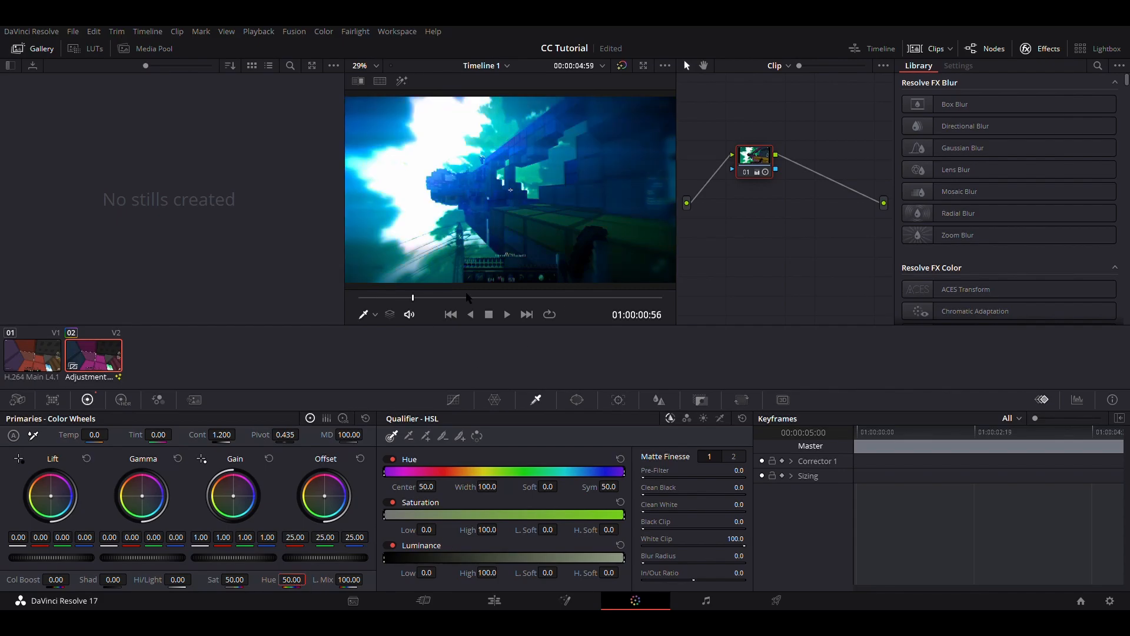
pyautogui.click(494, 600)
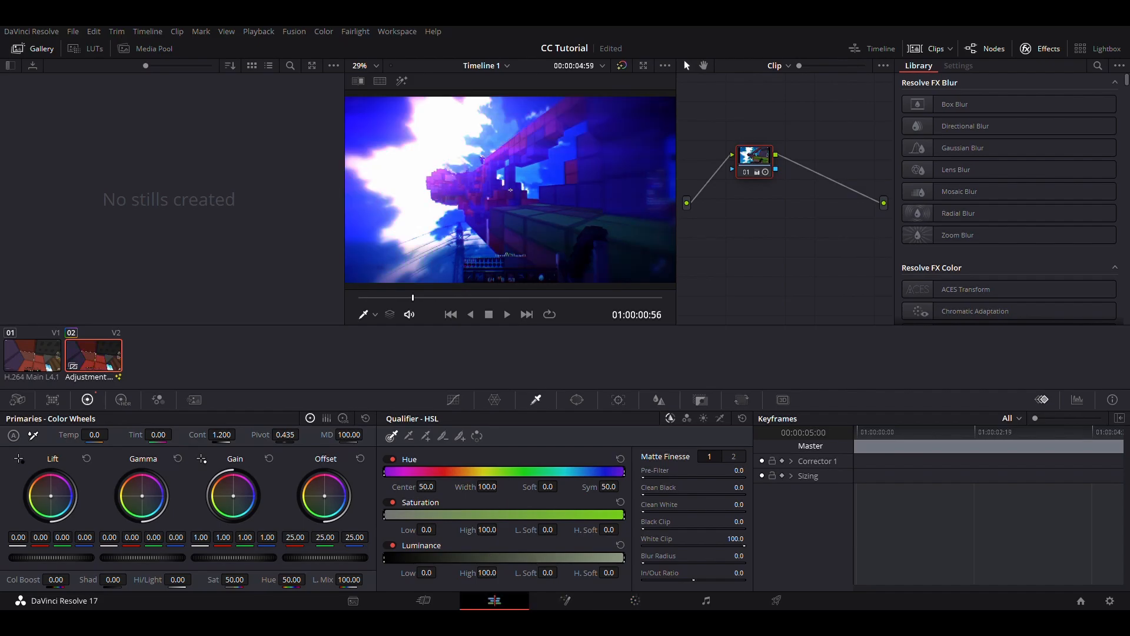